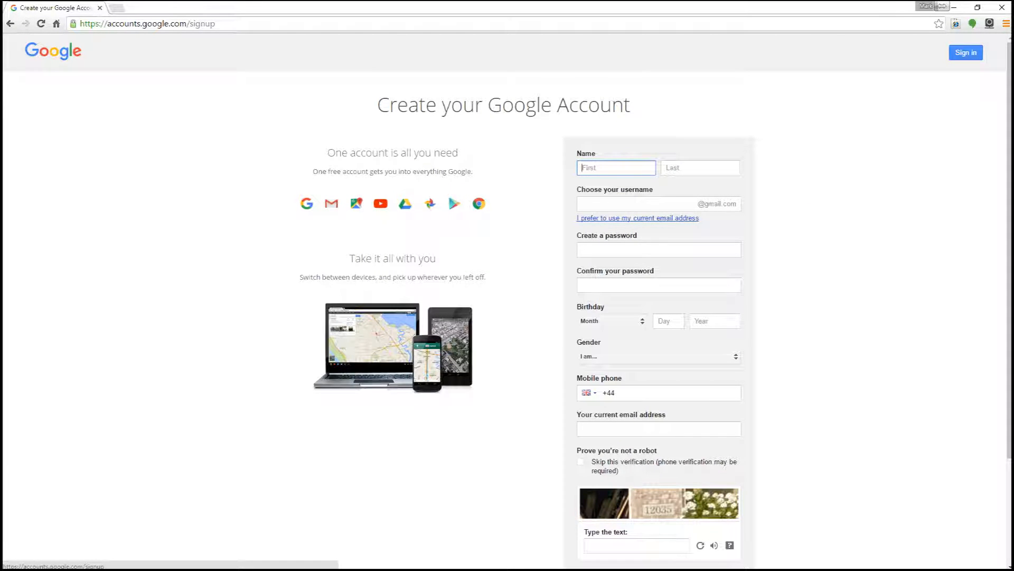
Enter the name and password and set the birthday to January 01 1980.
{"action": "type", "text": "CCTV"}
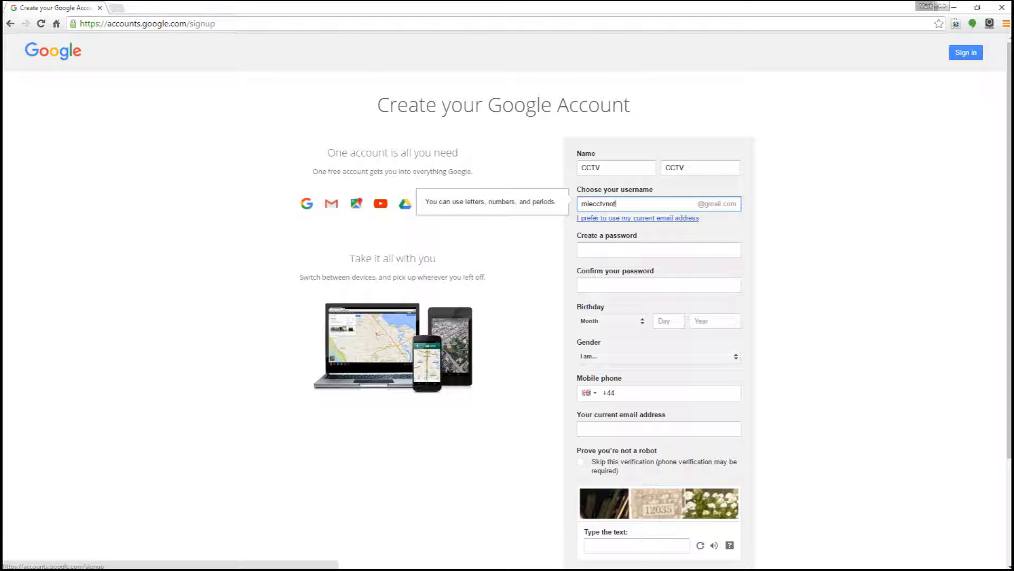
{"action": "left_click", "coordinate": [658, 249]}
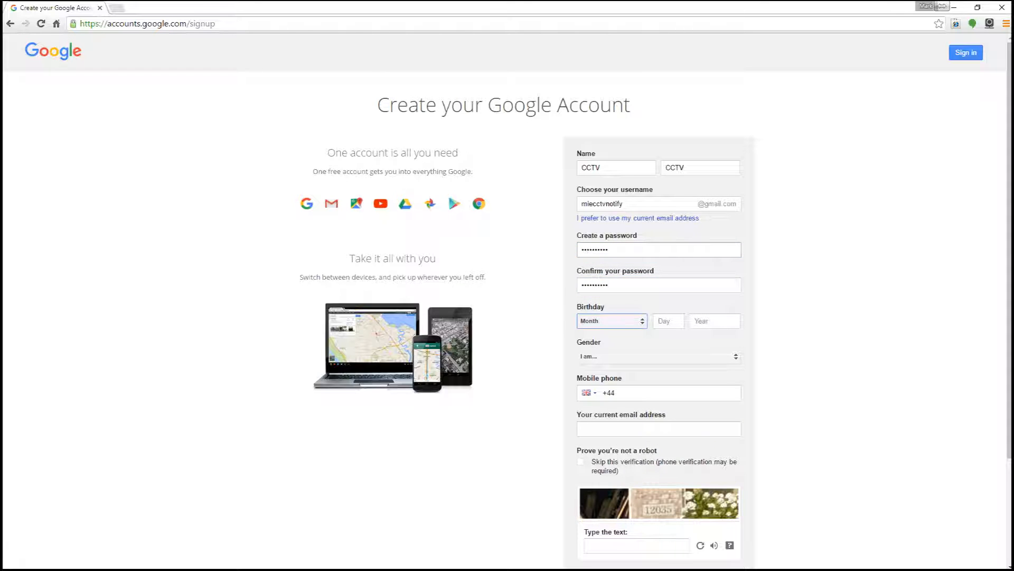
{"action": "left_click", "coordinate": [611, 321]}
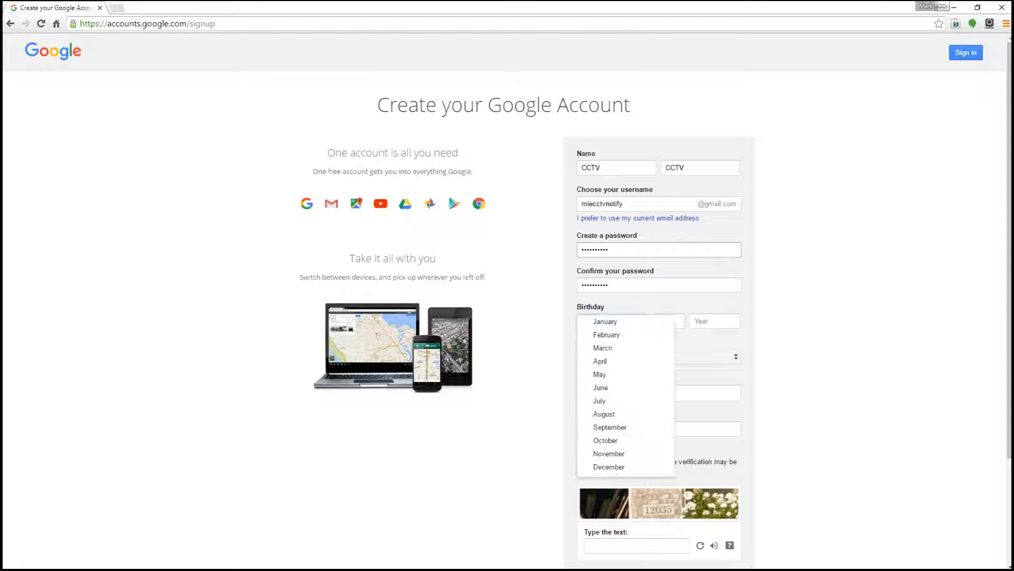
{"action": "left_click", "coordinate": [605, 321]}
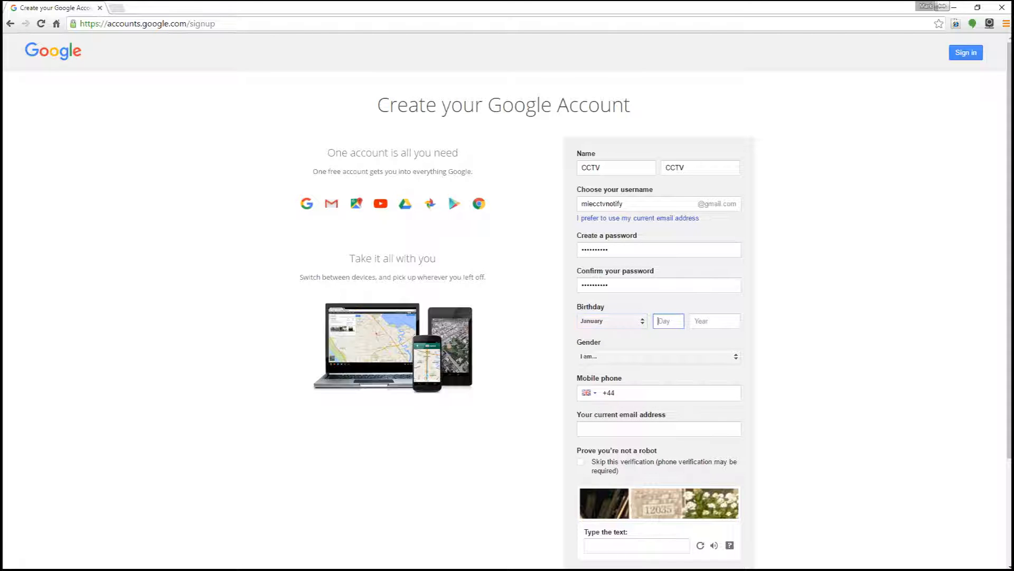
{"action": "type", "text": "01"}
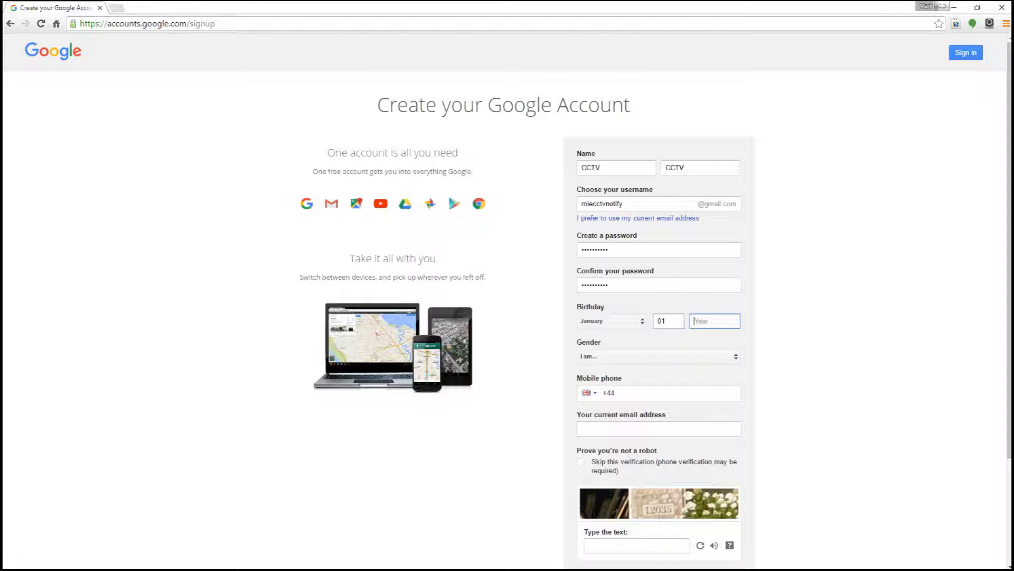
{"action": "type", "text": "1980"}
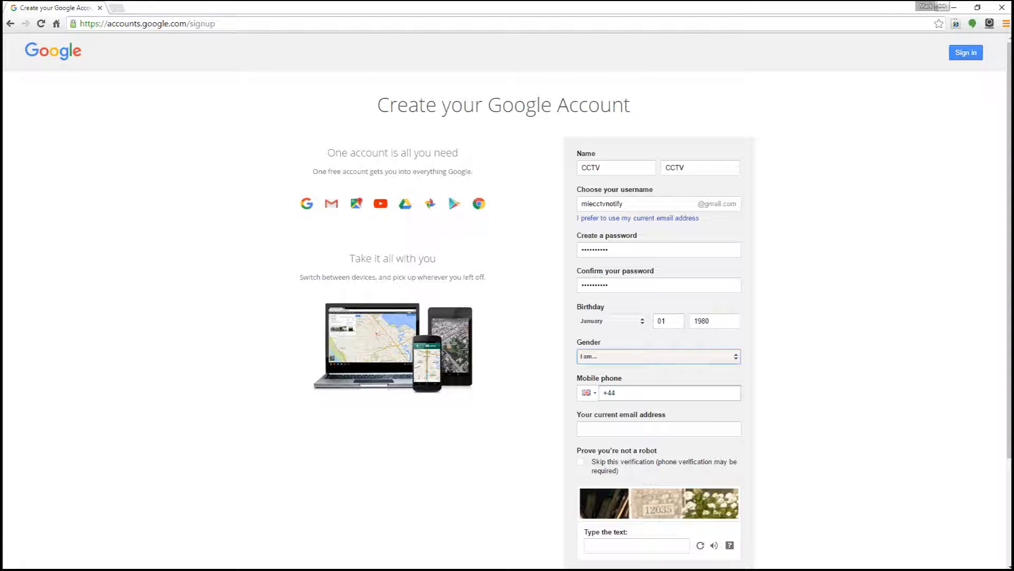
Choose Male gender, enter verification text 12035, and submit the sign-up form.
{"action": "left_click", "coordinate": [657, 357]}
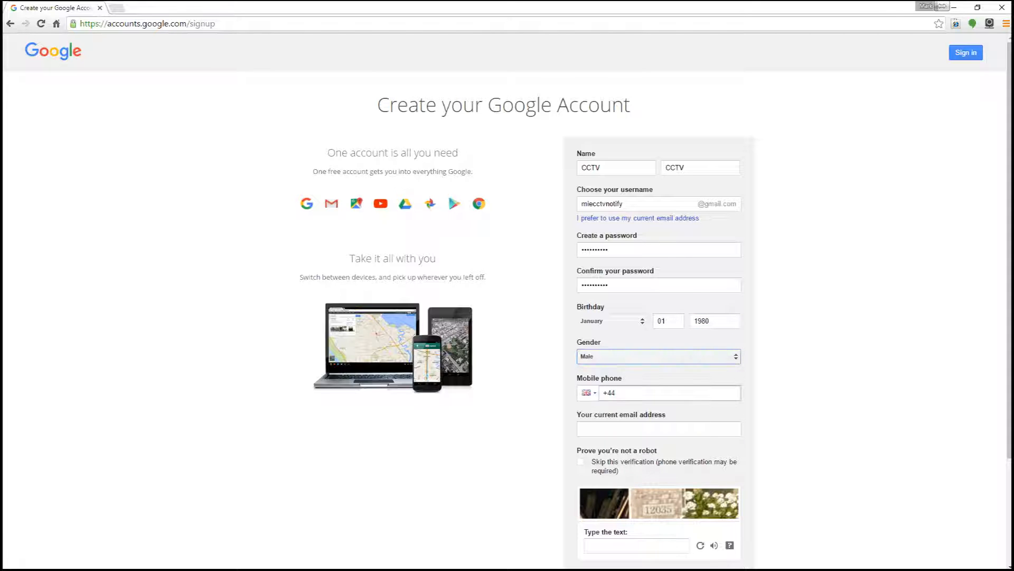
{"action": "scroll", "scroll_direction": "down", "scroll_amount": 3}
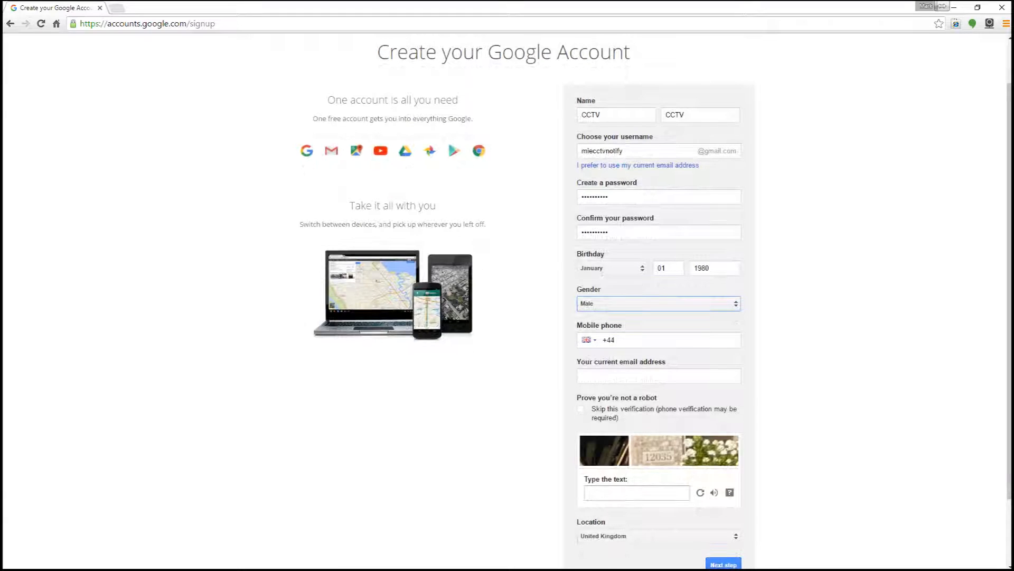
{"action": "type", "text": "12035"}
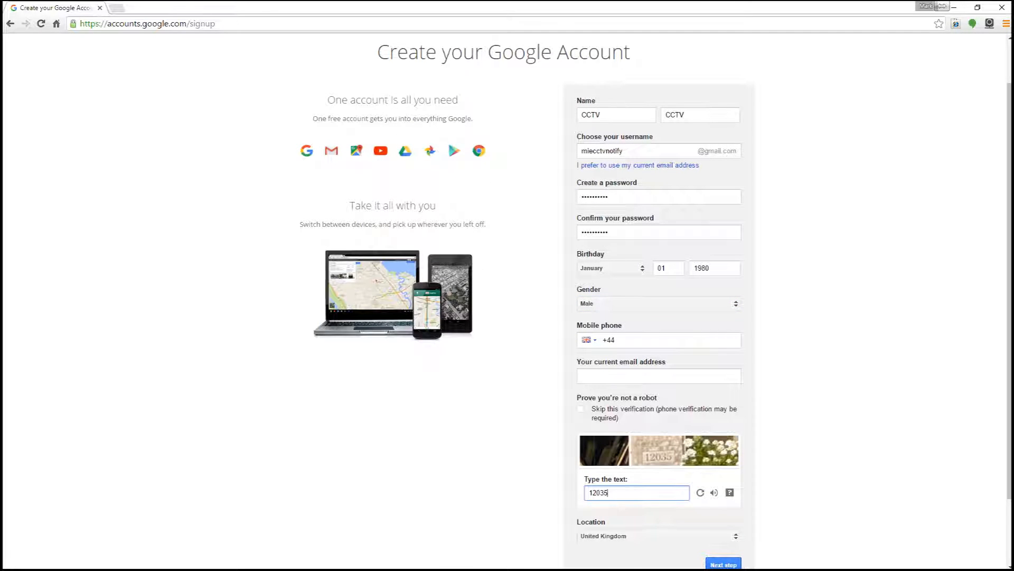
{"action": "left_click", "coordinate": [722, 564]}
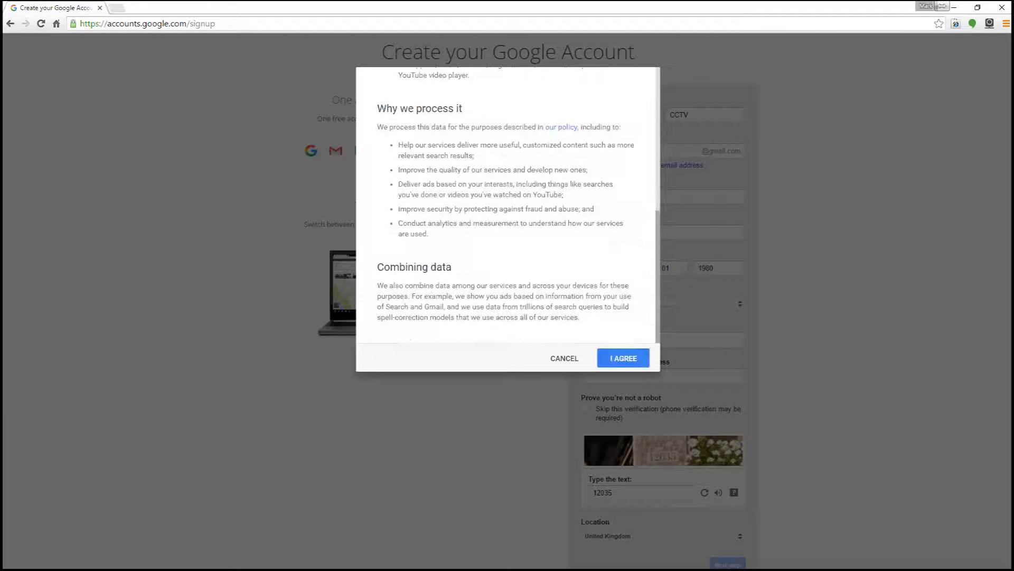
Agree to the privacy terms and copy the new Gmail address from the Welcome page.
{"action": "left_click", "coordinate": [622, 357]}
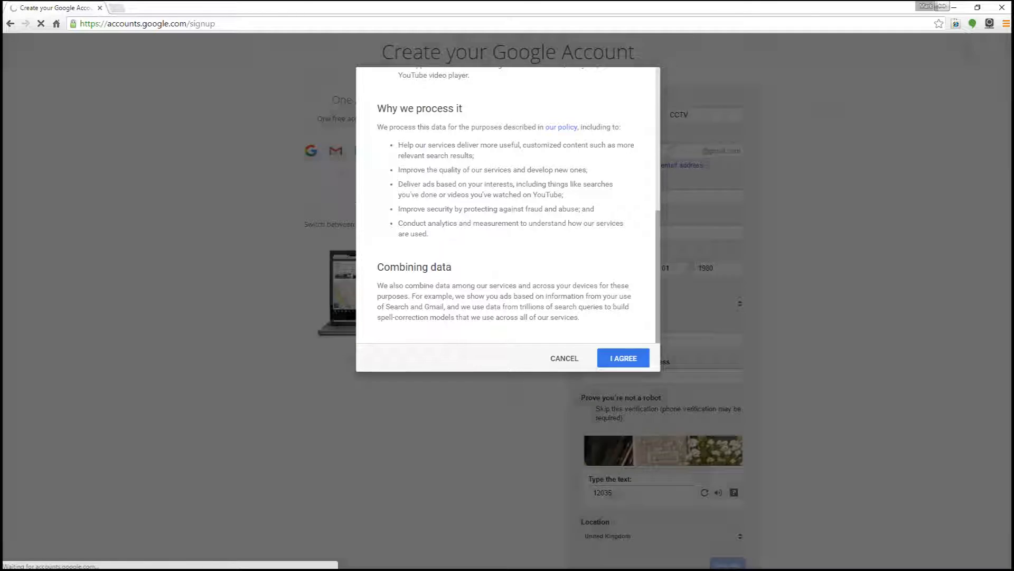
{"action": "left_click", "coordinate": [622, 358]}
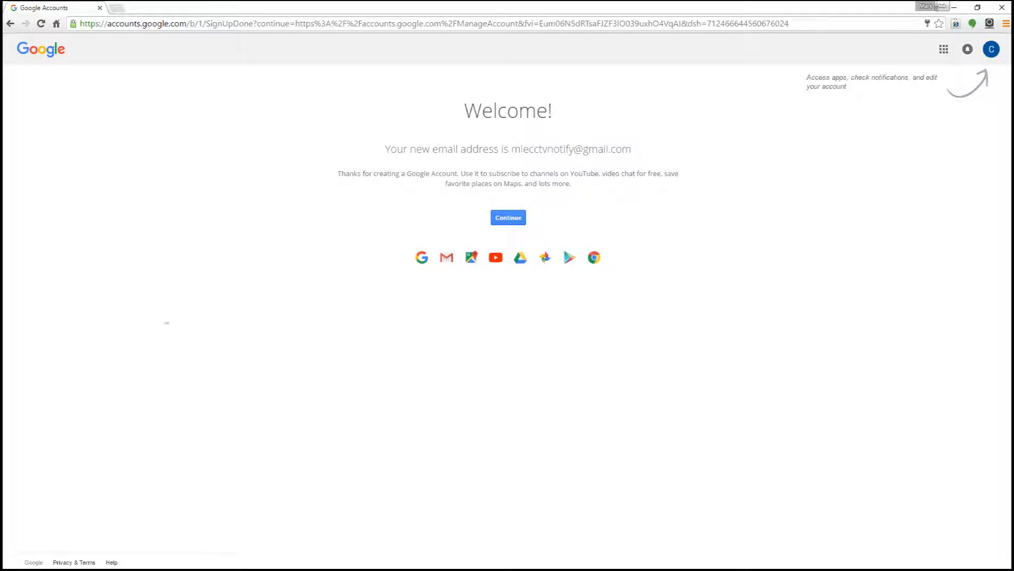
{"action": "left_click_drag", "start_coordinate": [541, 148], "coordinate": [633, 148]}
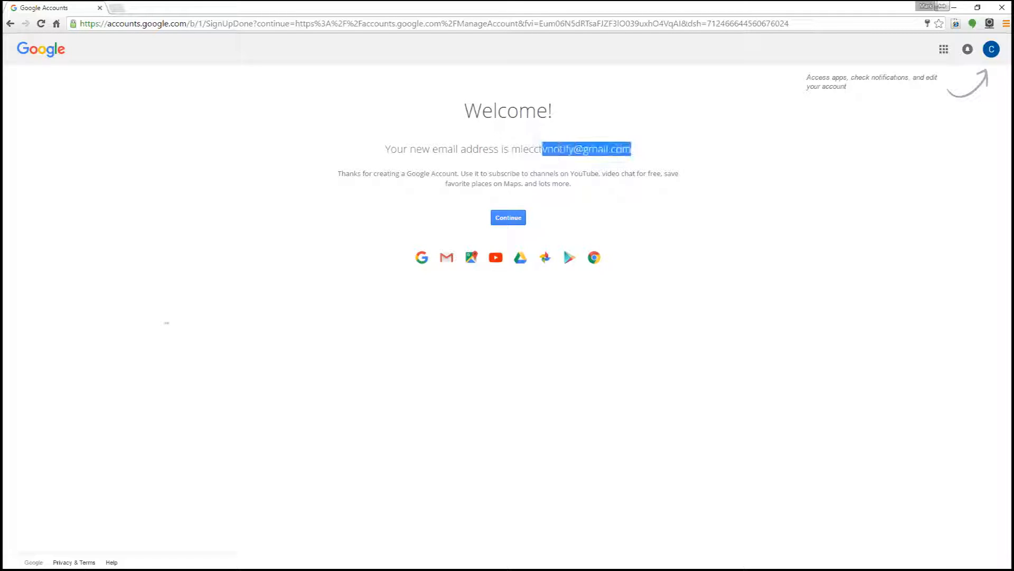
{"action": "right_click", "coordinate": [585, 149]}
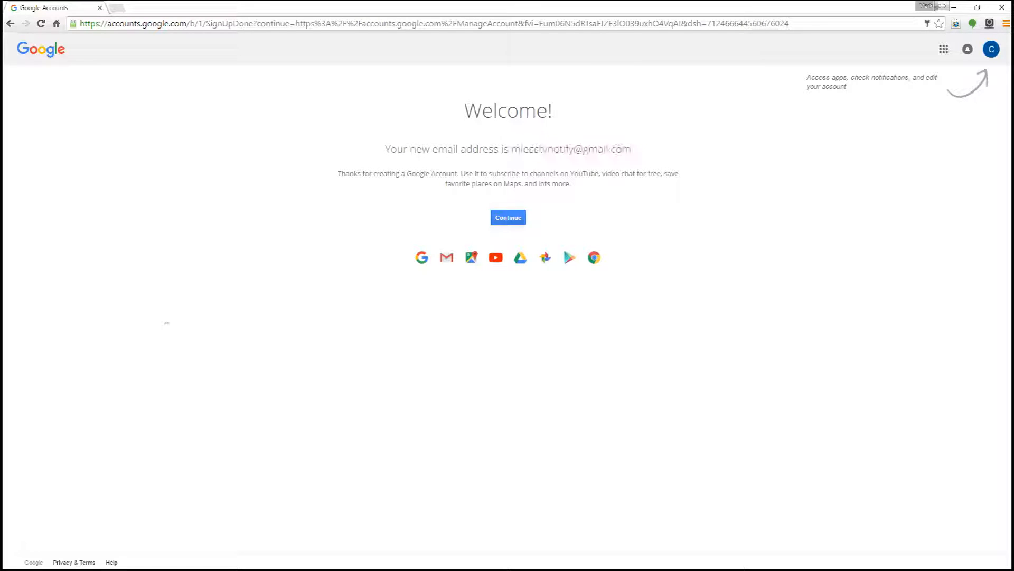
{"action": "left_click", "coordinate": [508, 217]}
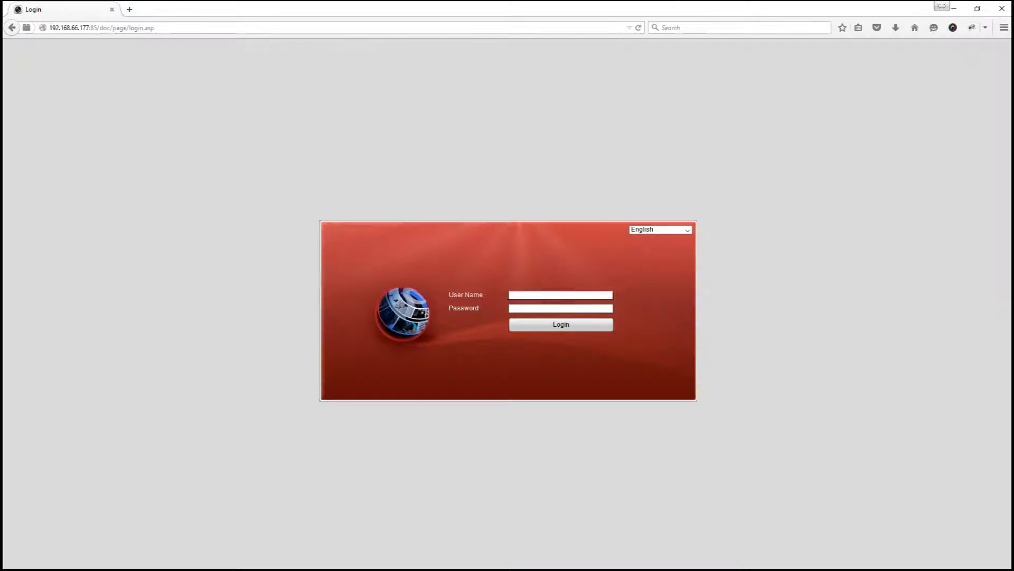
Log in to the DVR as admin and open the Configuration tab.
{"action": "type", "text": "admin"}
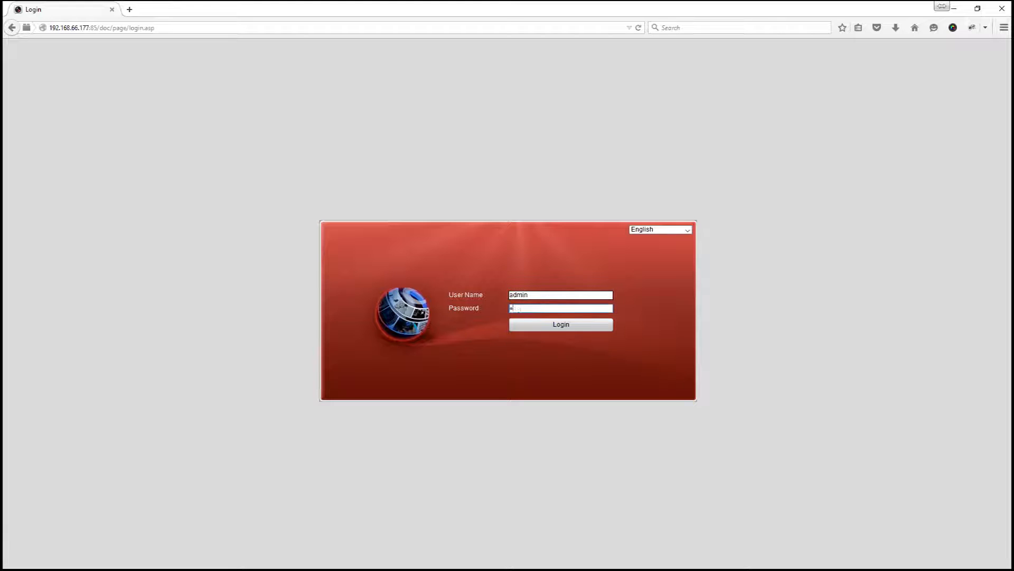
{"action": "left_click", "coordinate": [560, 324]}
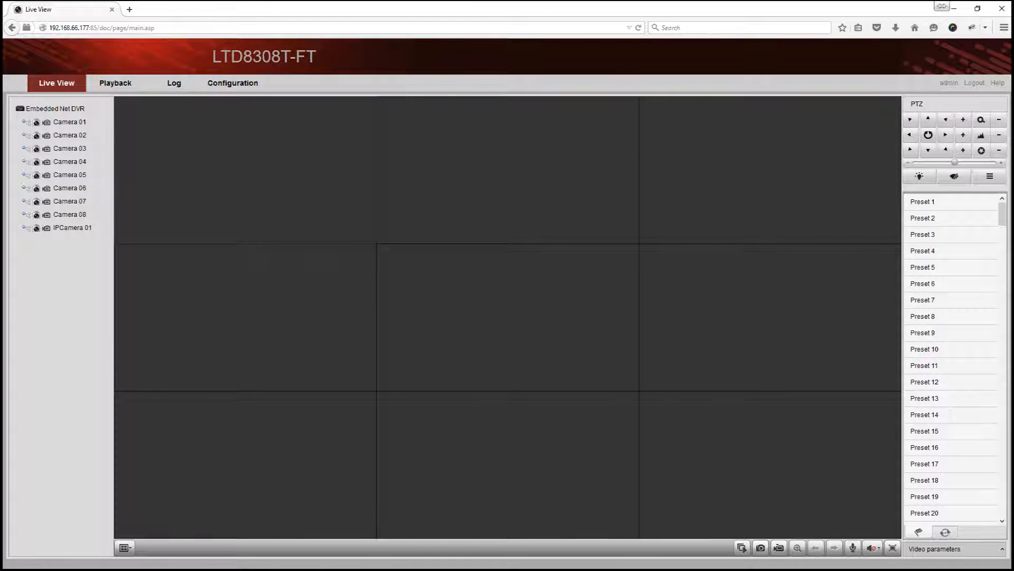
{"action": "left_click", "coordinate": [232, 83]}
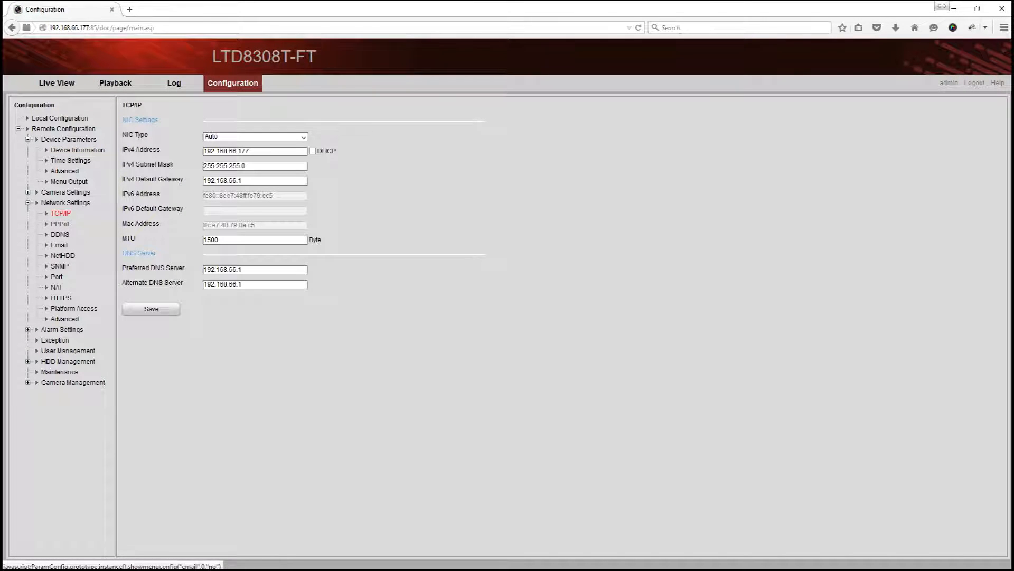
{"action": "left_click", "coordinate": [58, 244]}
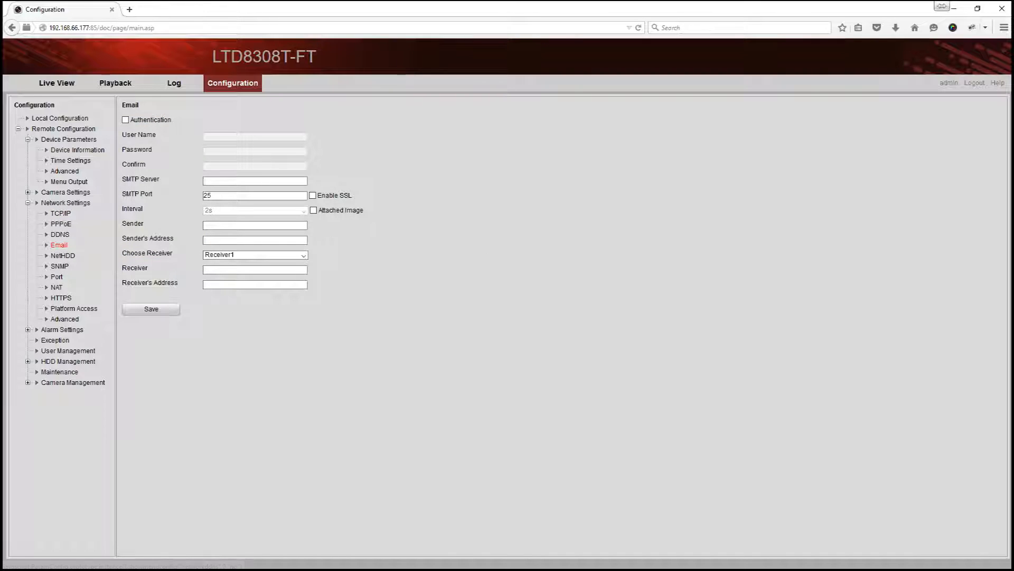
{"action": "left_click", "coordinate": [125, 119]}
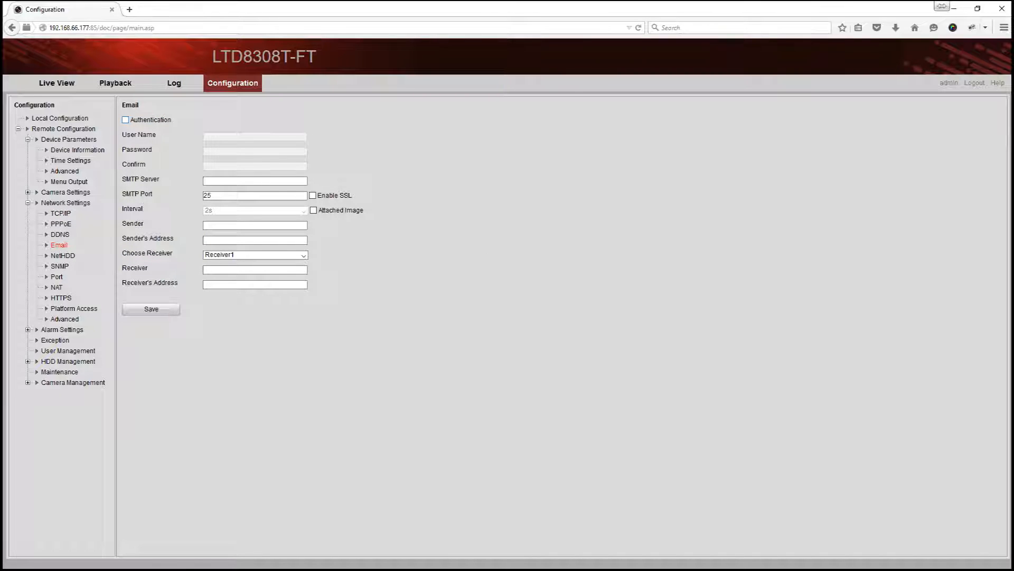
{"action": "left_click", "coordinate": [125, 120]}
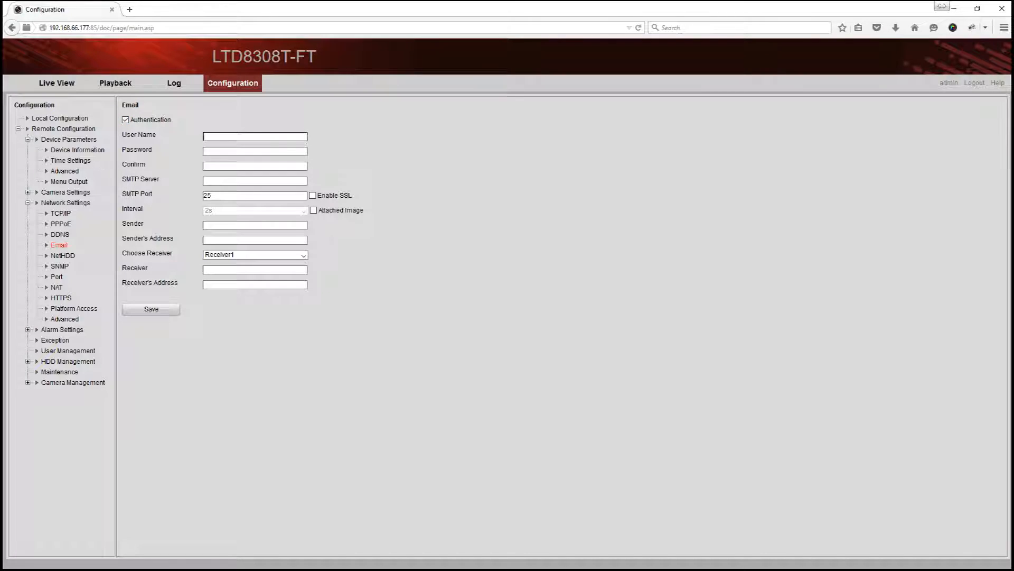
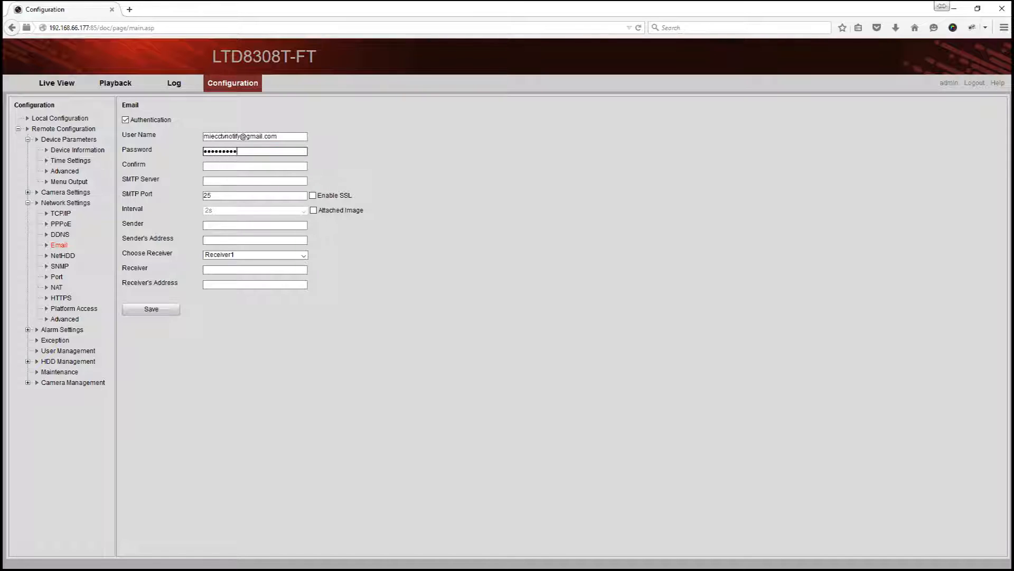
{"action": "type", "text": "•••"}
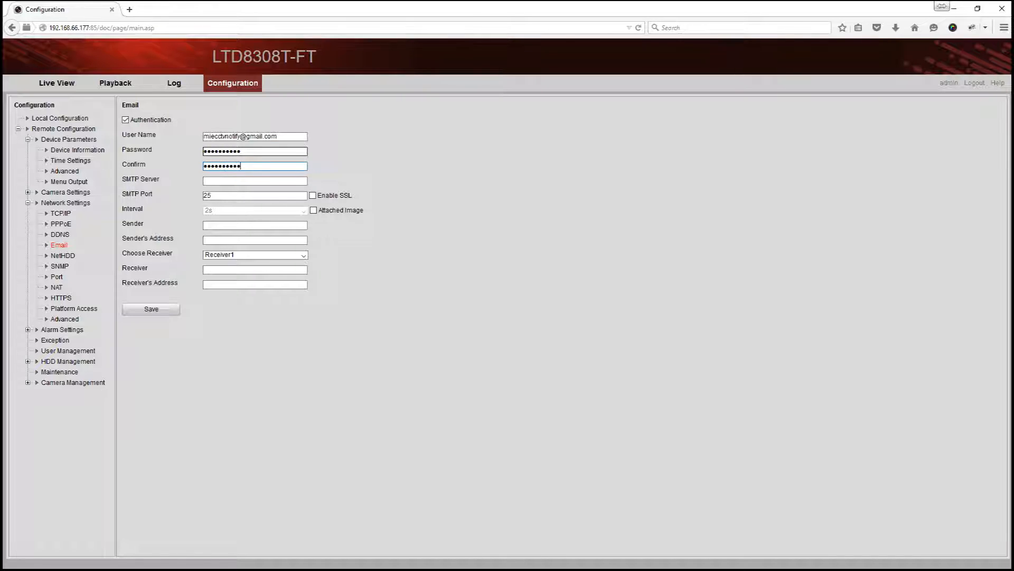
Set the SMTP server to smtp.gmail.com on port 465.
{"action": "left_click", "coordinate": [254, 180]}
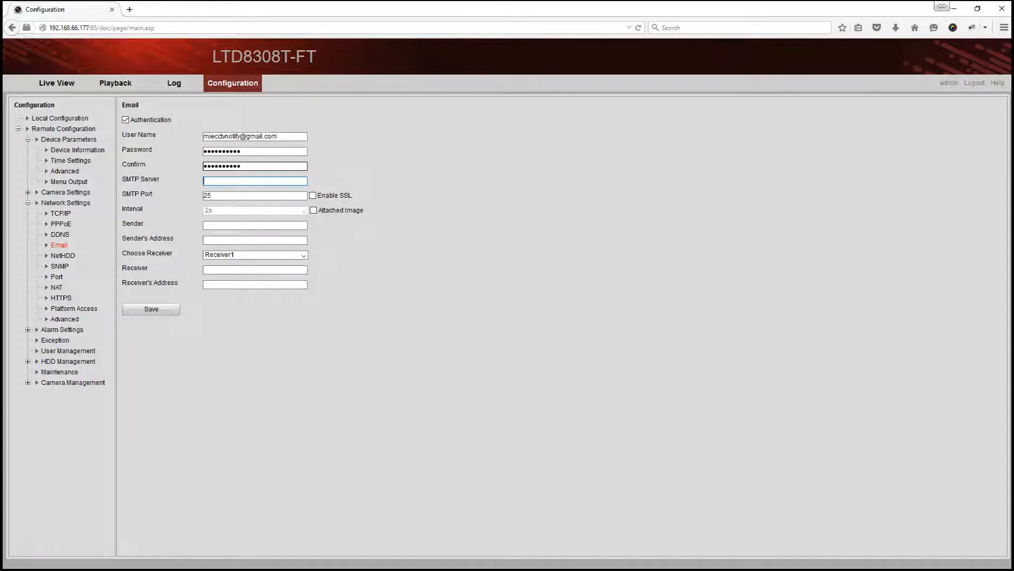
{"action": "type", "text": "smtp.gmail.com"}
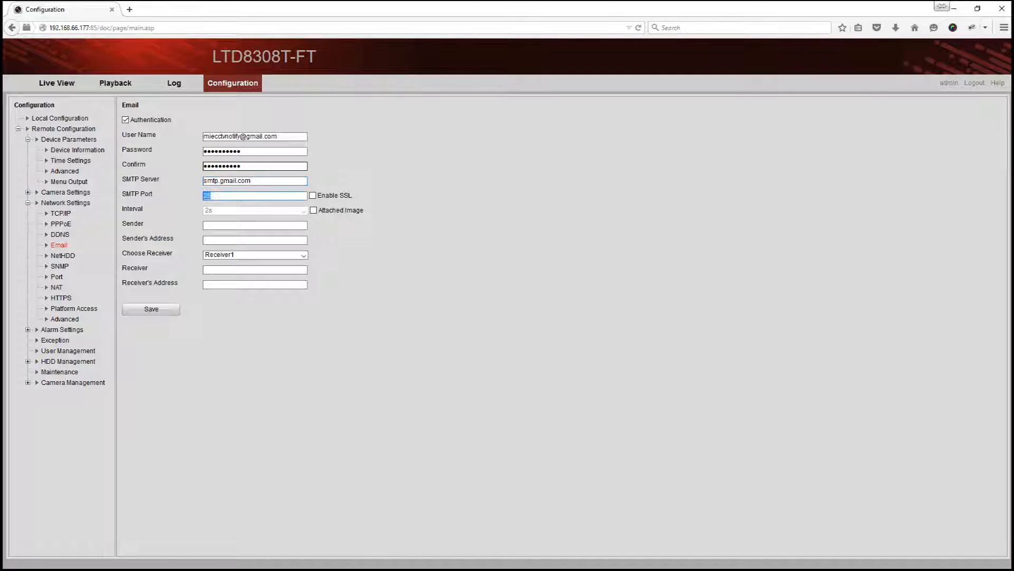
{"action": "type", "text": "465"}
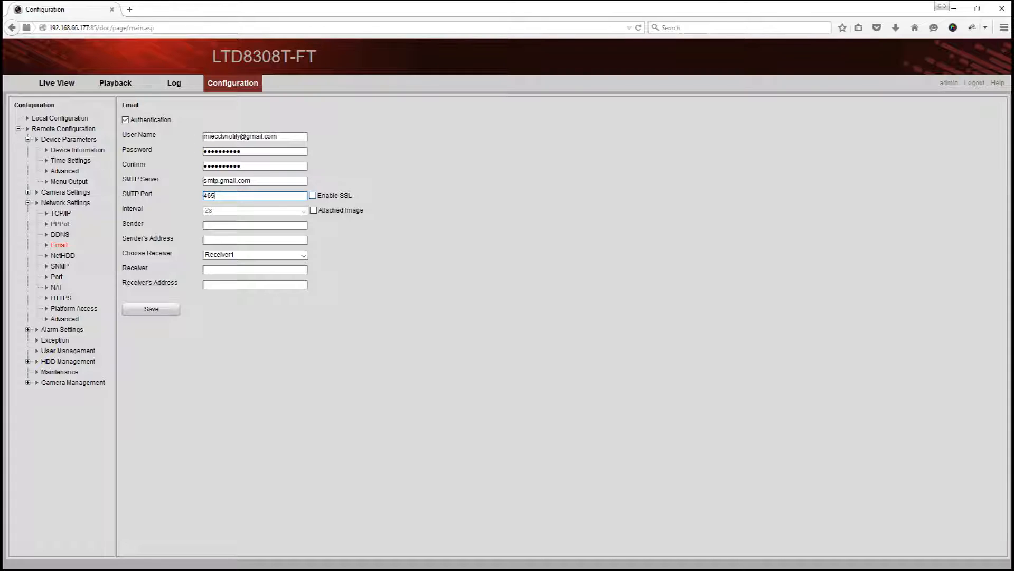
{"action": "left_click", "coordinate": [313, 195]}
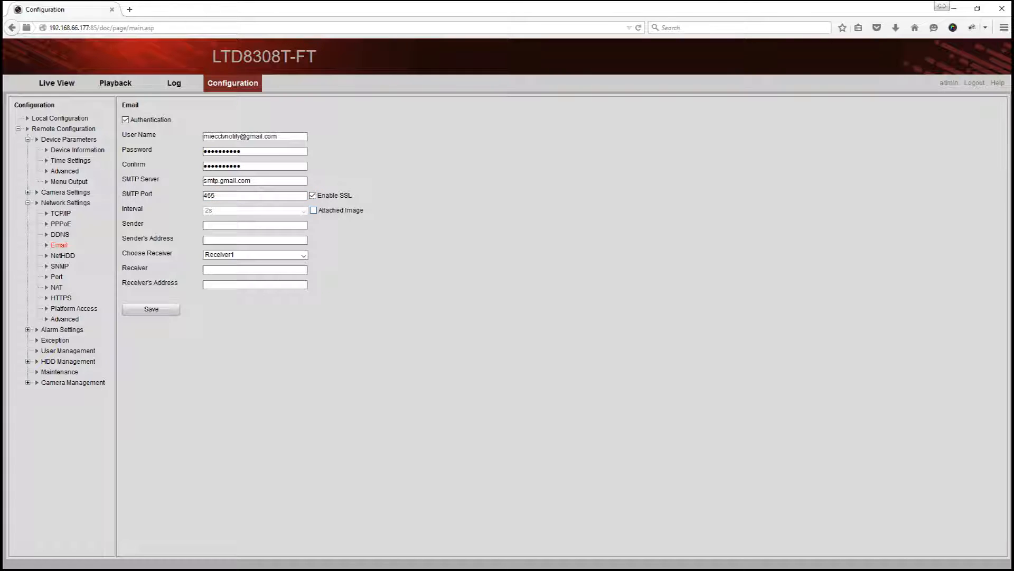
{"action": "left_click", "coordinate": [314, 210]}
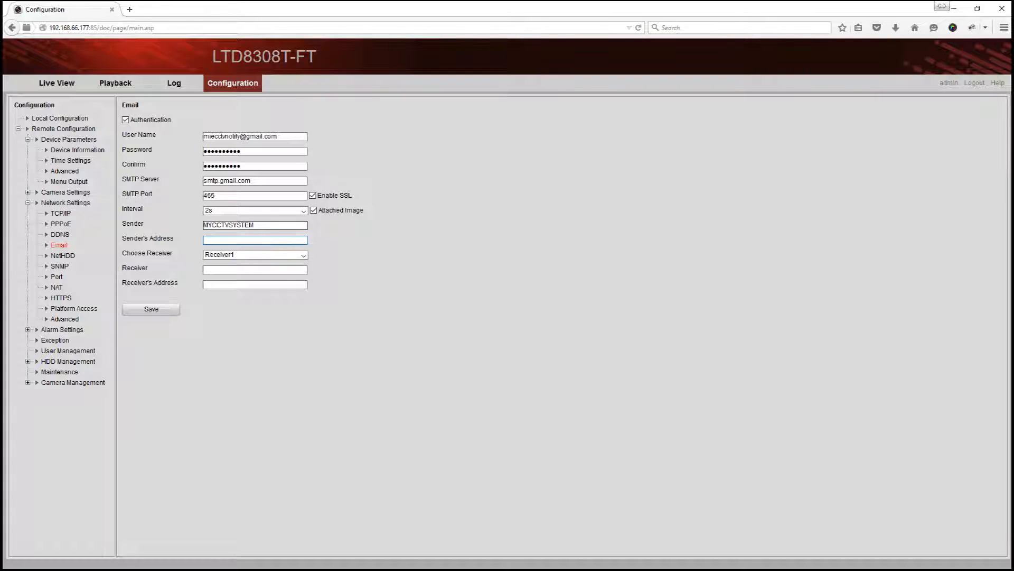
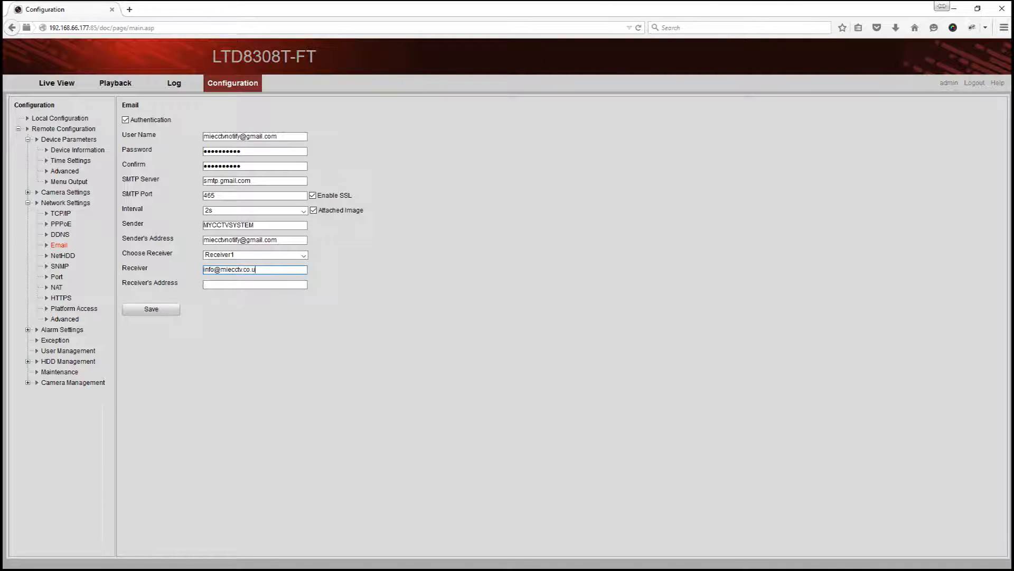
{"action": "triple_click", "coordinate": [254, 268]}
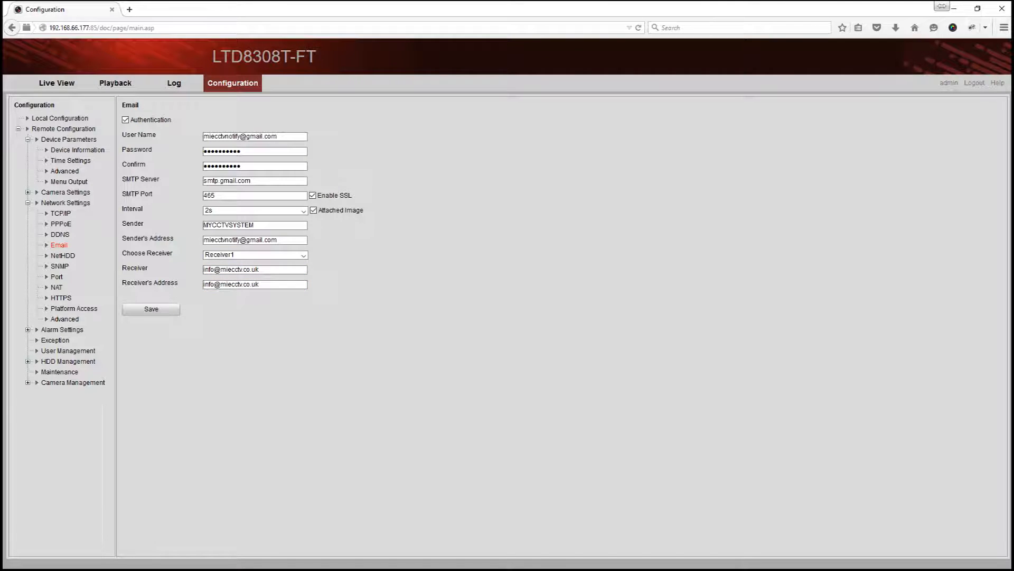
{"action": "left_click", "coordinate": [151, 309]}
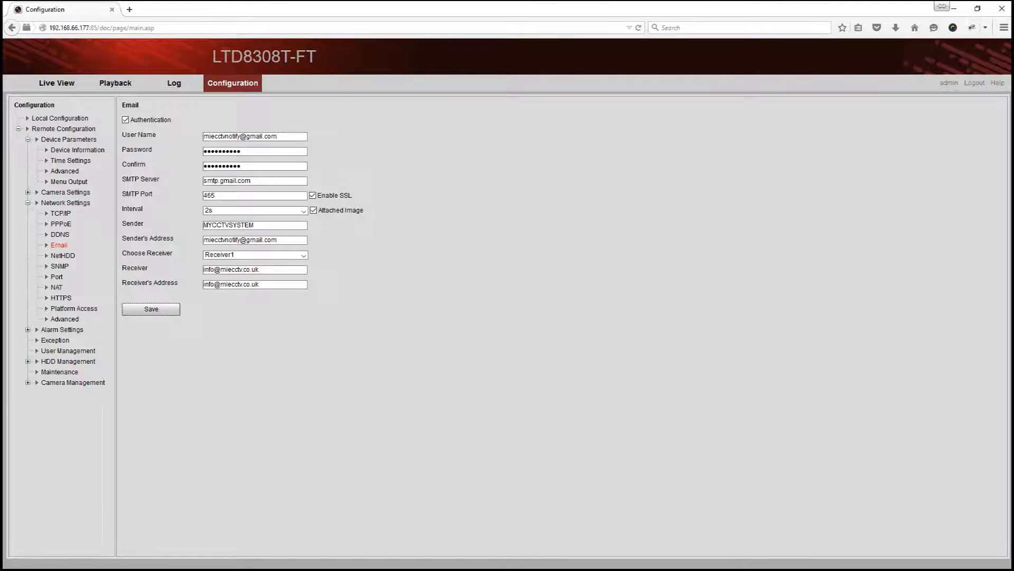
{"action": "left_click", "coordinate": [150, 308]}
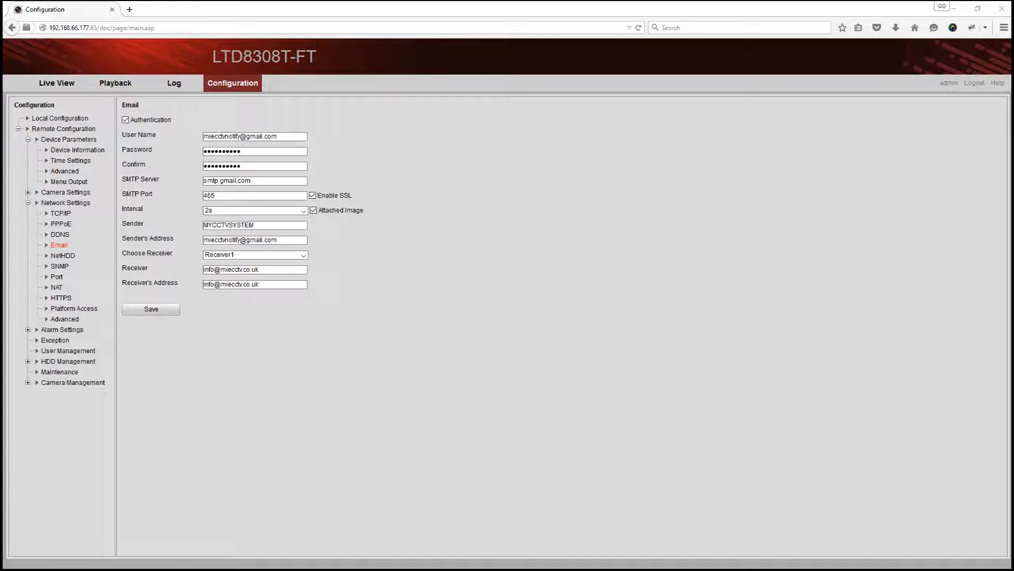
Go to Line Crossing Detection under VCA and draw a line across Analog Camera1's floor.
{"action": "left_click", "coordinate": [66, 192]}
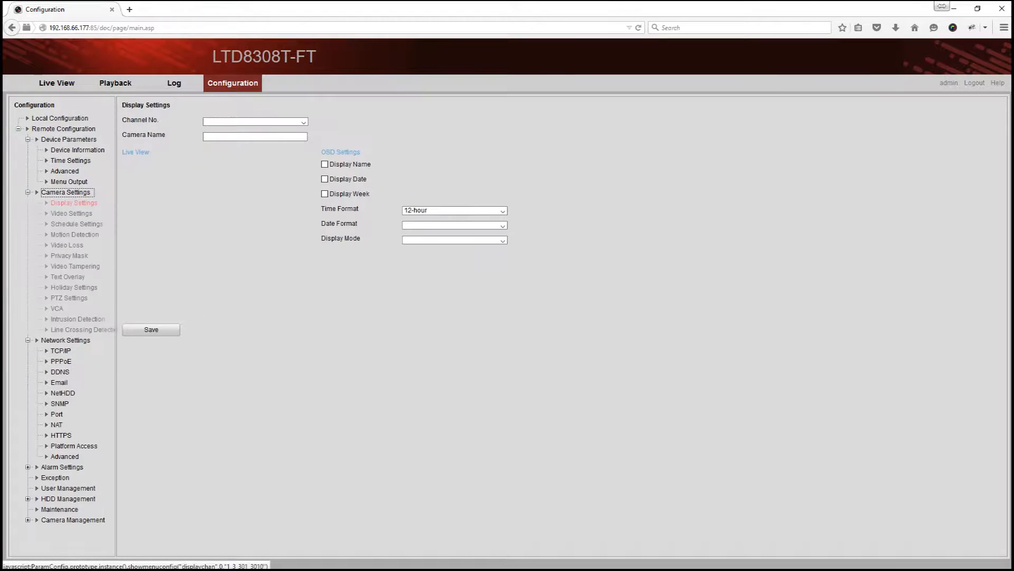
{"action": "left_click", "coordinate": [254, 121]}
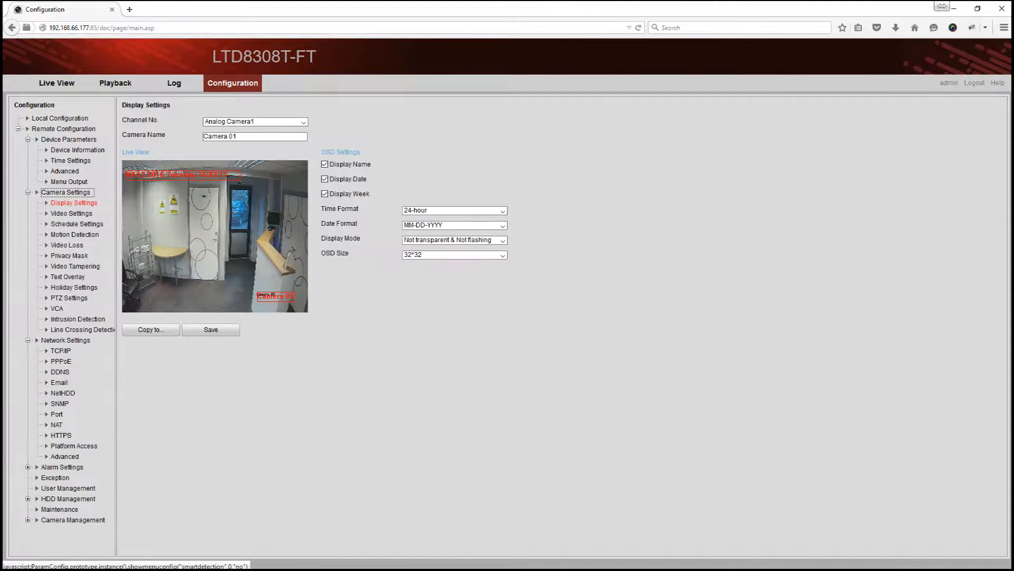
{"action": "left_click", "coordinate": [57, 308]}
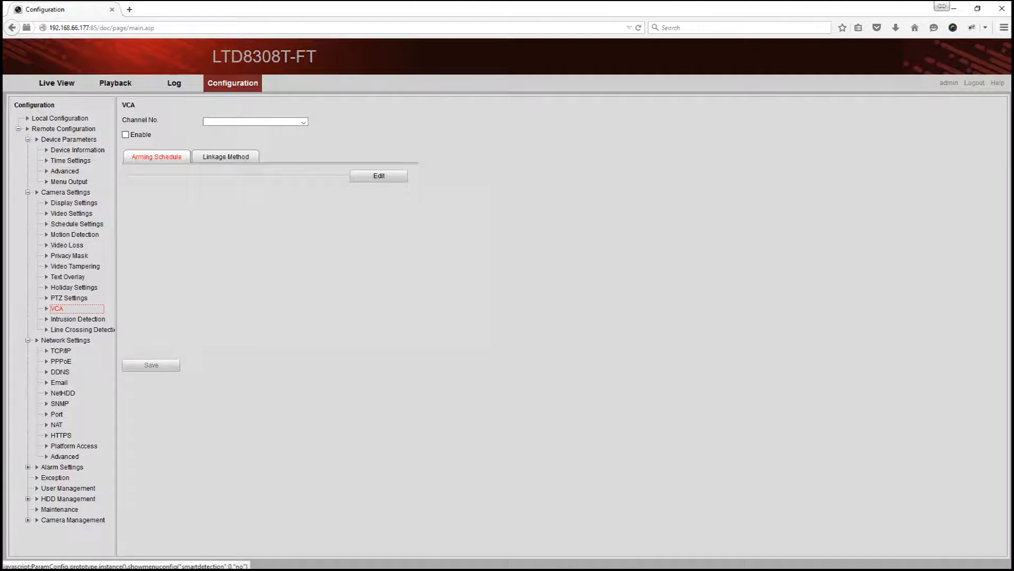
{"action": "left_click", "coordinate": [77, 318]}
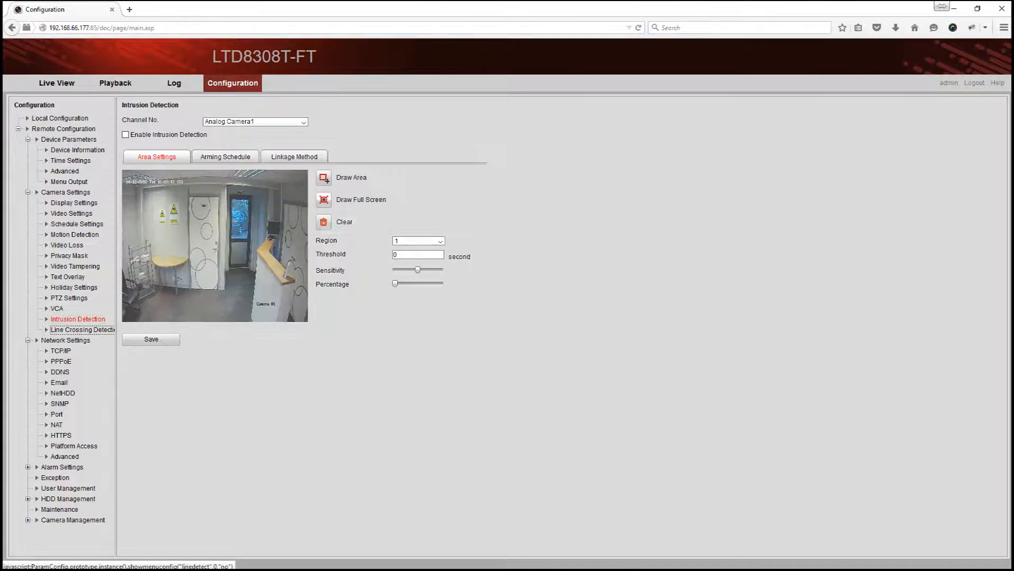
{"action": "left_click", "coordinate": [81, 329]}
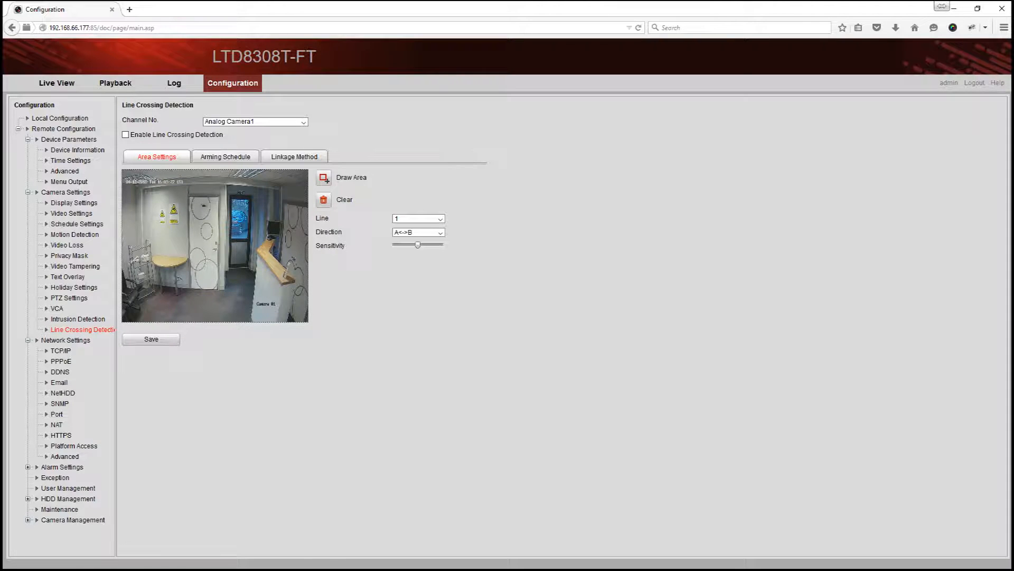
{"action": "left_click_drag", "start_coordinate": [215, 207], "coordinate": [215, 259]}
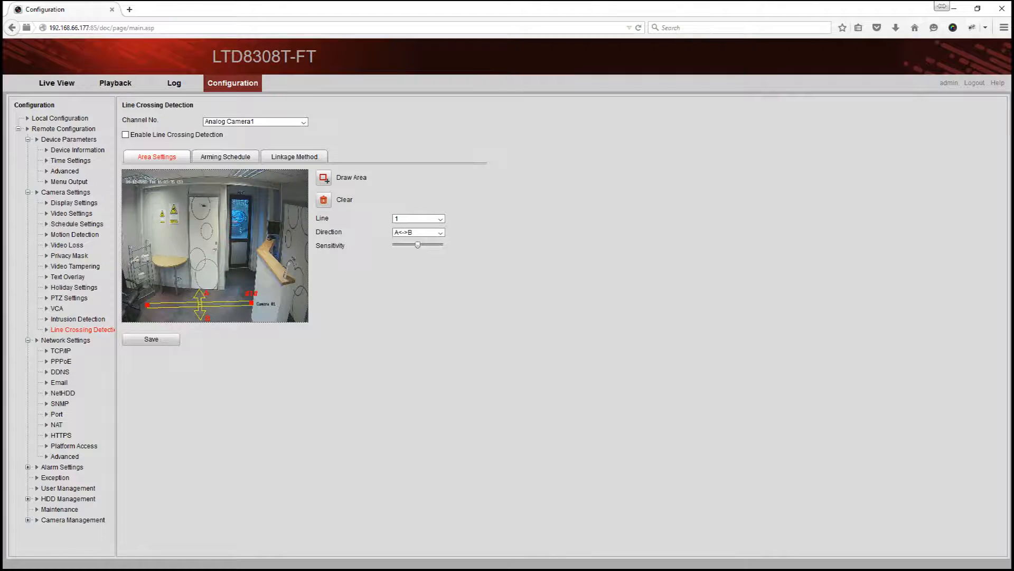
Set direction to A<->B, enable line crossing detection, and view its arming schedule.
{"action": "left_click", "coordinate": [418, 232]}
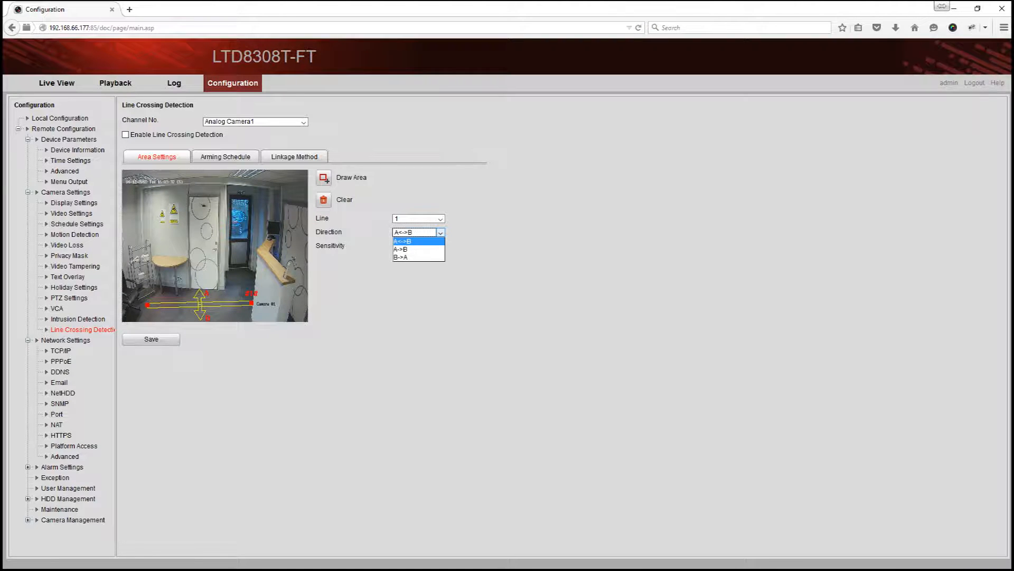
{"action": "left_click", "coordinate": [401, 249]}
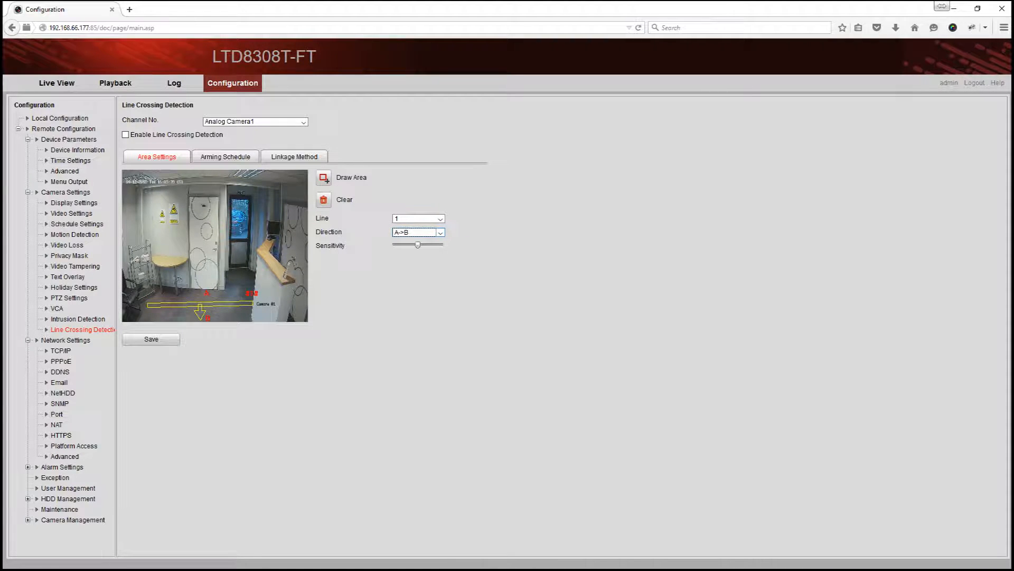
{"action": "left_click", "coordinate": [418, 233]}
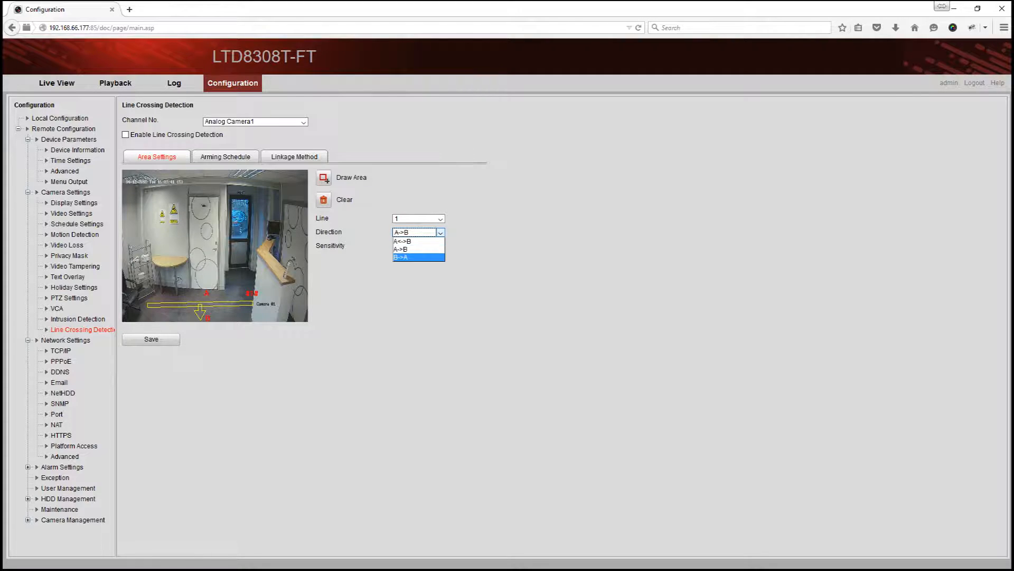
{"action": "left_click", "coordinate": [400, 241]}
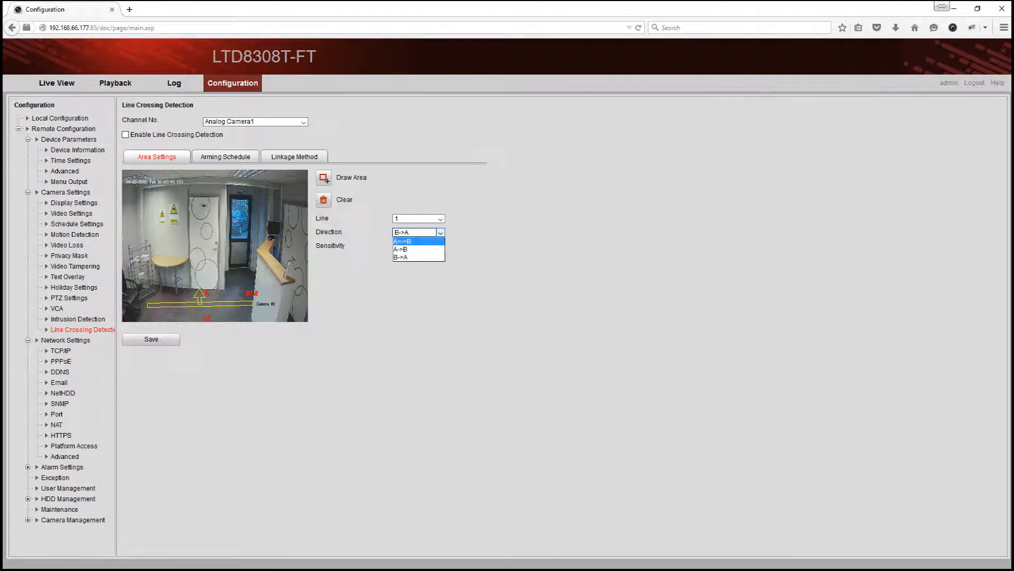
{"action": "left_click", "coordinate": [416, 241]}
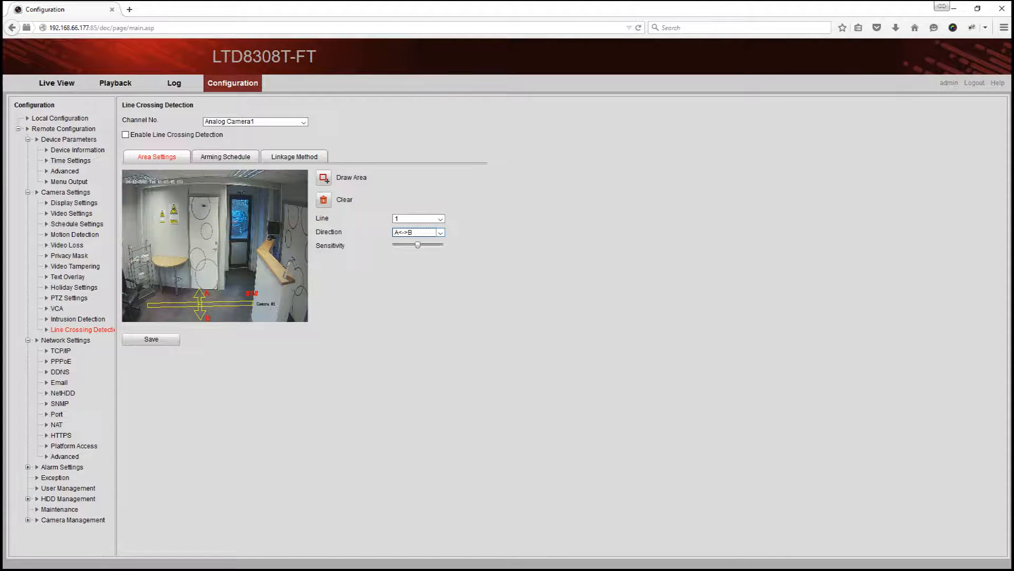
{"action": "left_click", "coordinate": [126, 135]}
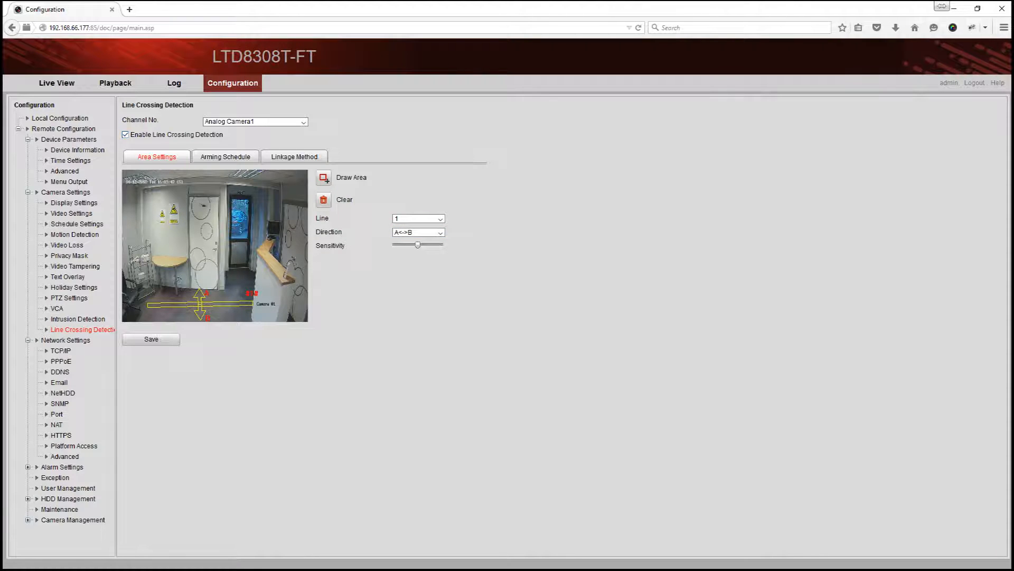
{"action": "left_click", "coordinate": [225, 156]}
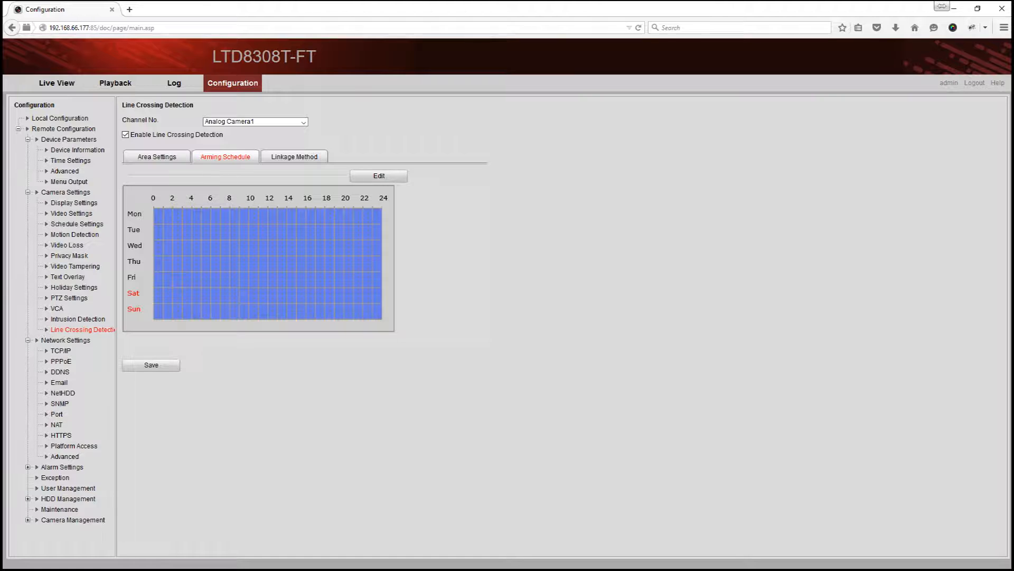
Tick Send Email in the line crossing Linkage Method and save.
{"action": "left_click", "coordinate": [293, 156]}
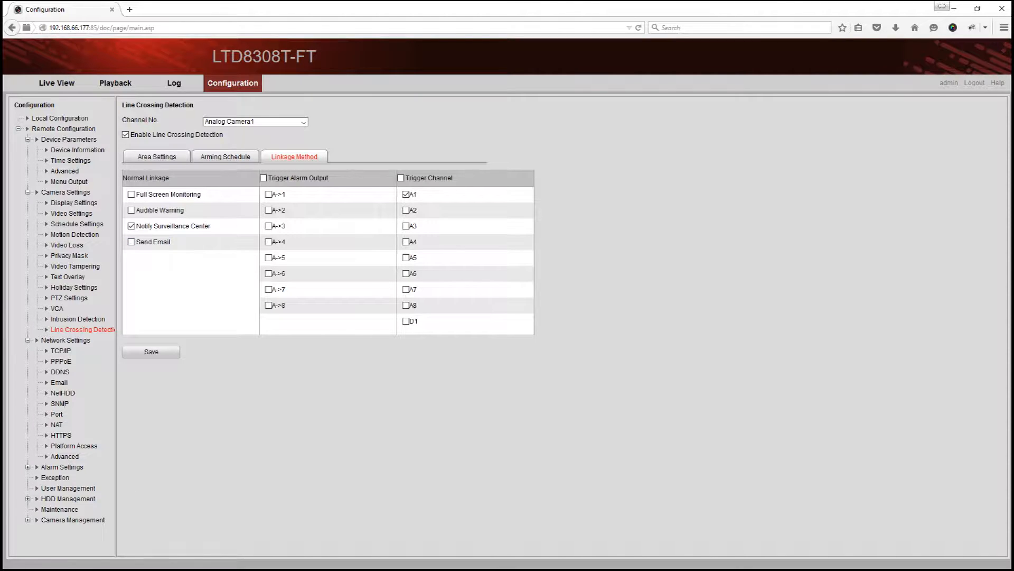
{"action": "left_click", "coordinate": [131, 241]}
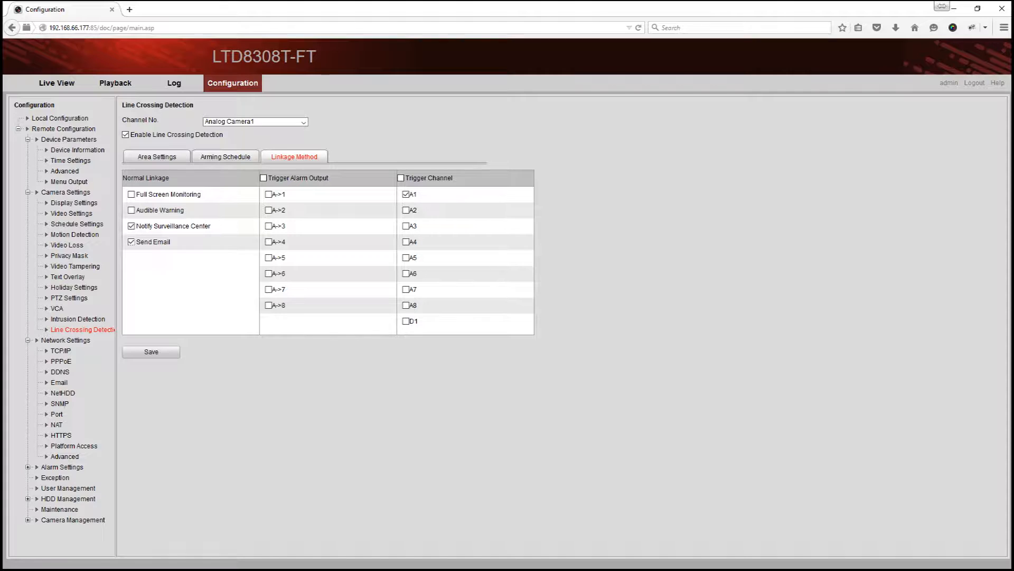
{"action": "left_click", "coordinate": [151, 351]}
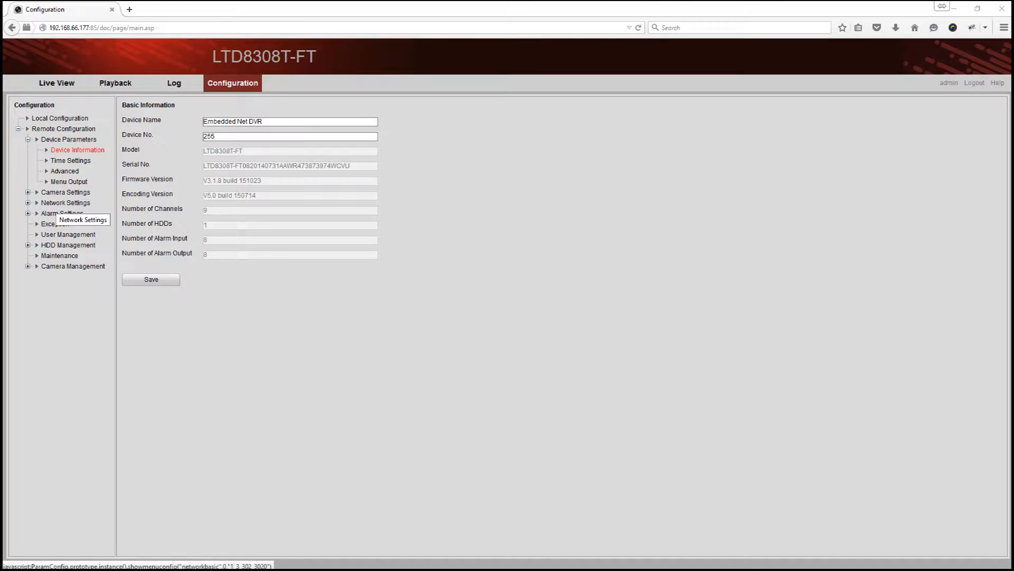
Open Intrusion Detection for Analog Camera1, enable it, and start drawing a region.
{"action": "left_click", "coordinate": [65, 191]}
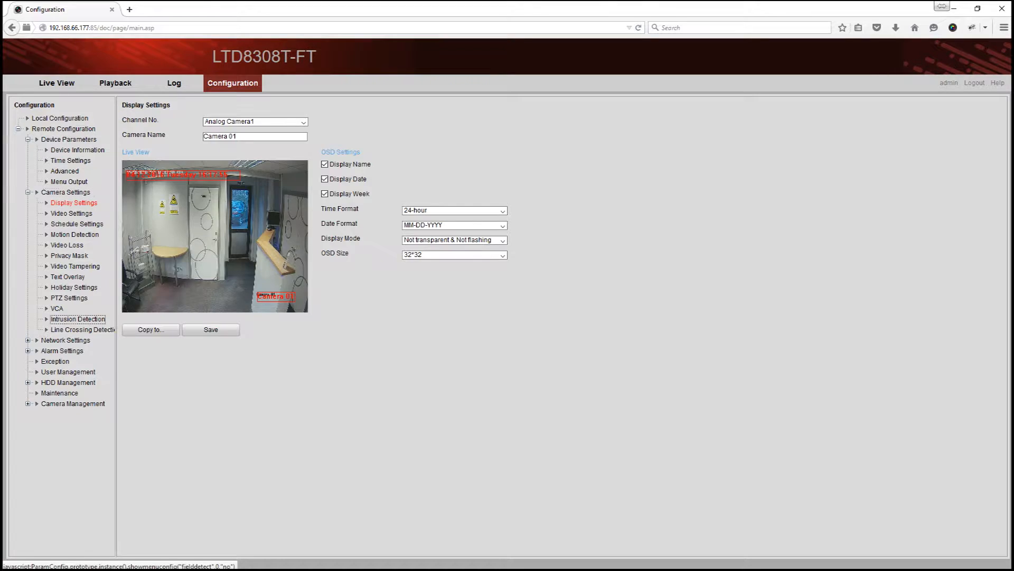
{"action": "left_click", "coordinate": [77, 318]}
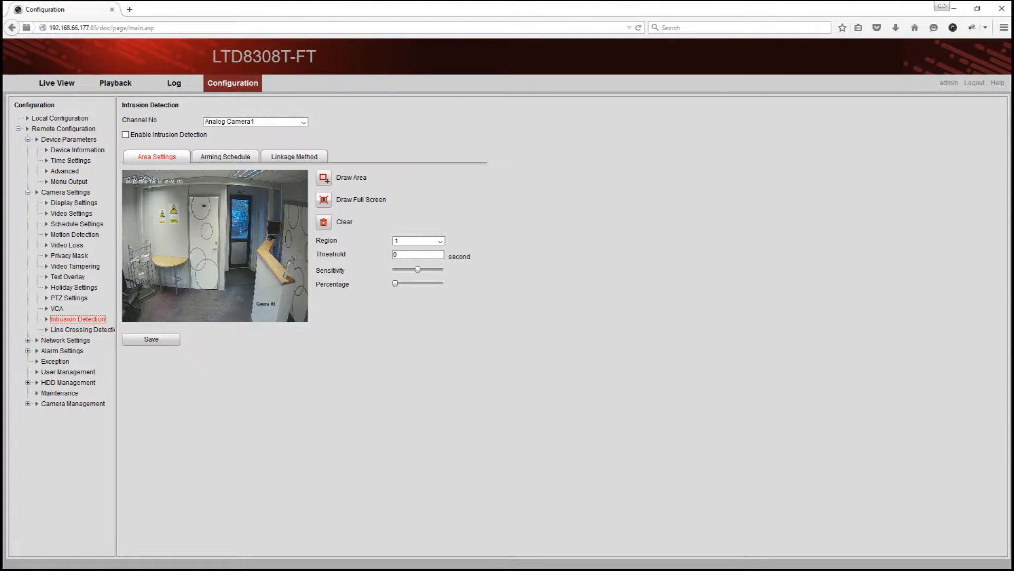
{"action": "left_click", "coordinate": [126, 134]}
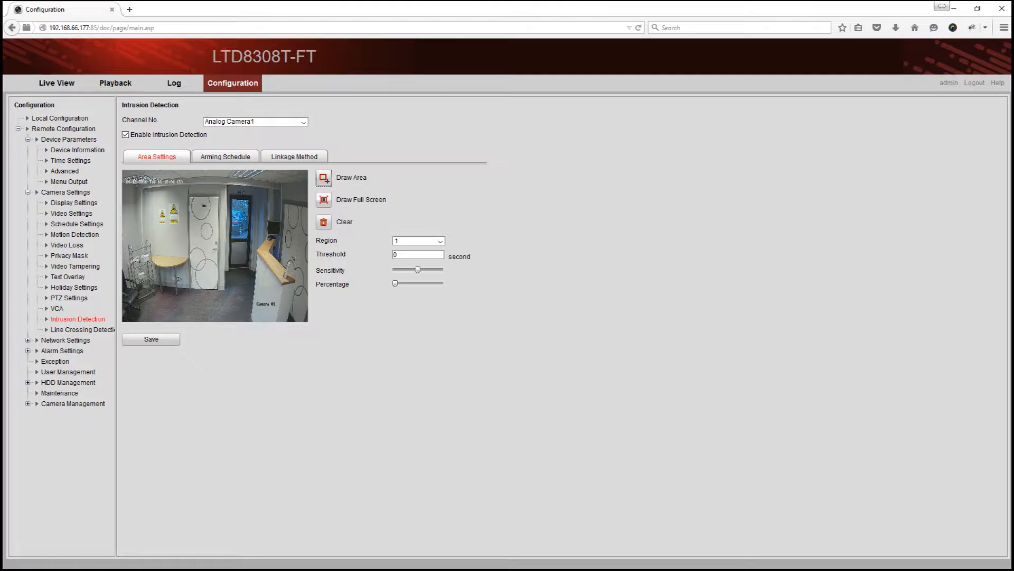
{"action": "left_click", "coordinate": [351, 176]}
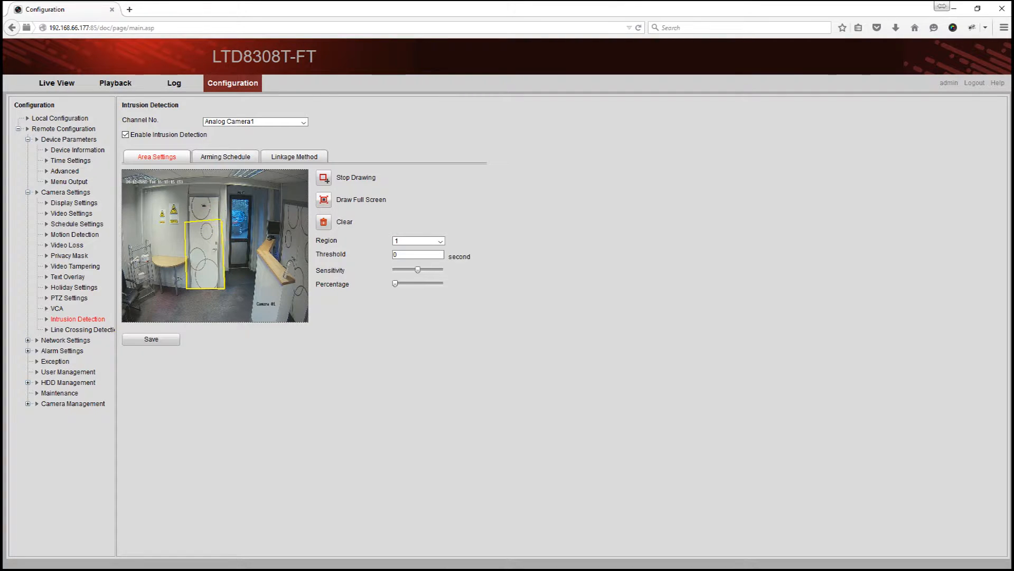
Finish the intrusion region, tick Send Email in Linkage Method, save, and open Motion Detection.
{"action": "left_click", "coordinate": [323, 178]}
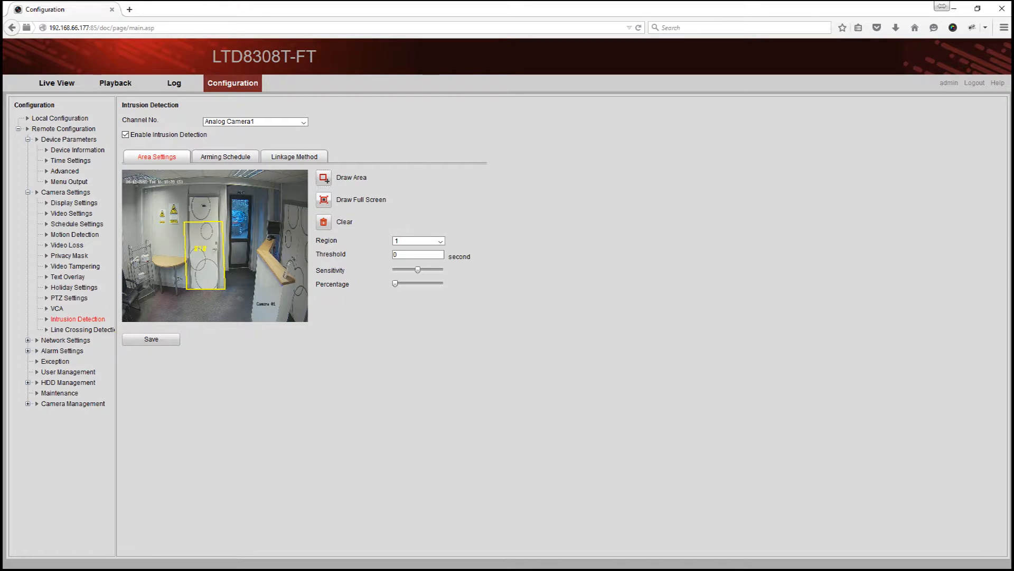
{"action": "left_click", "coordinate": [294, 155]}
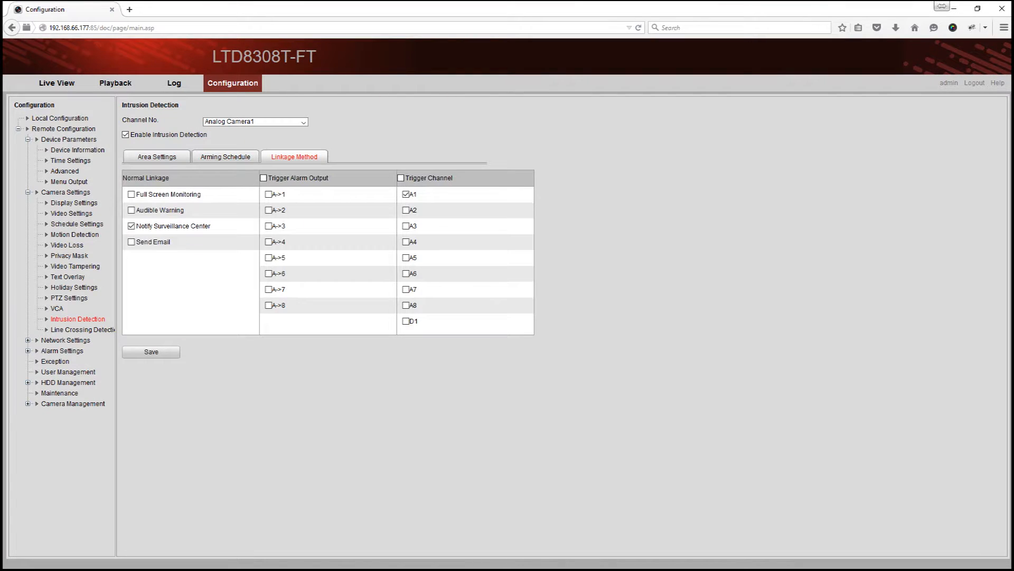
{"action": "left_click", "coordinate": [131, 241]}
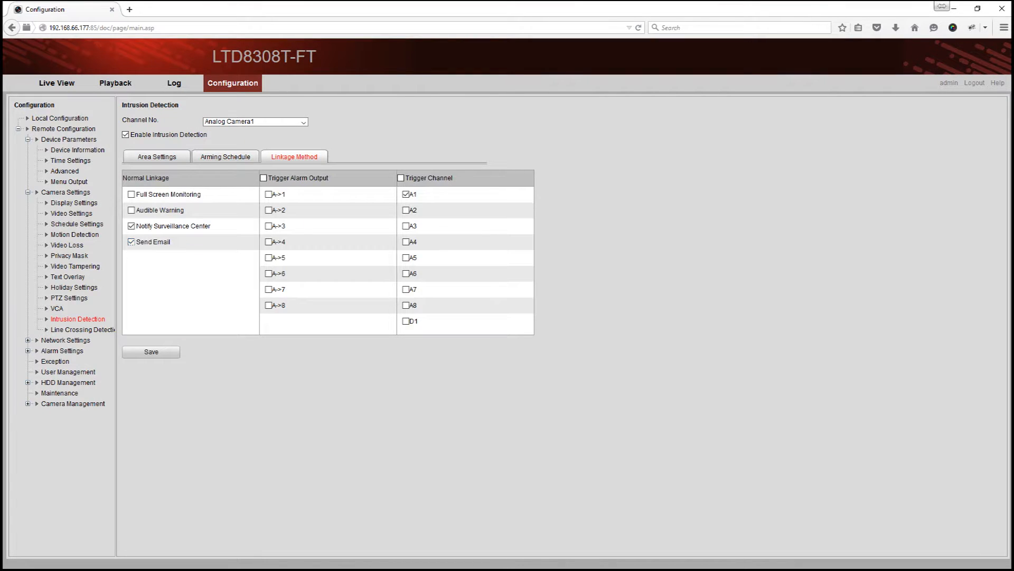
{"action": "left_click", "coordinate": [150, 351]}
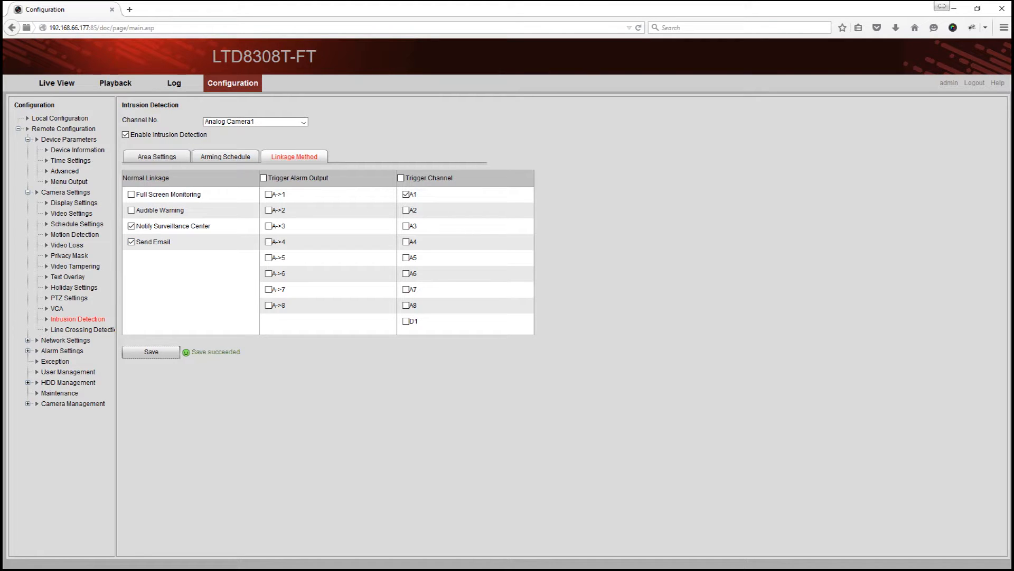
{"action": "left_click", "coordinate": [74, 234]}
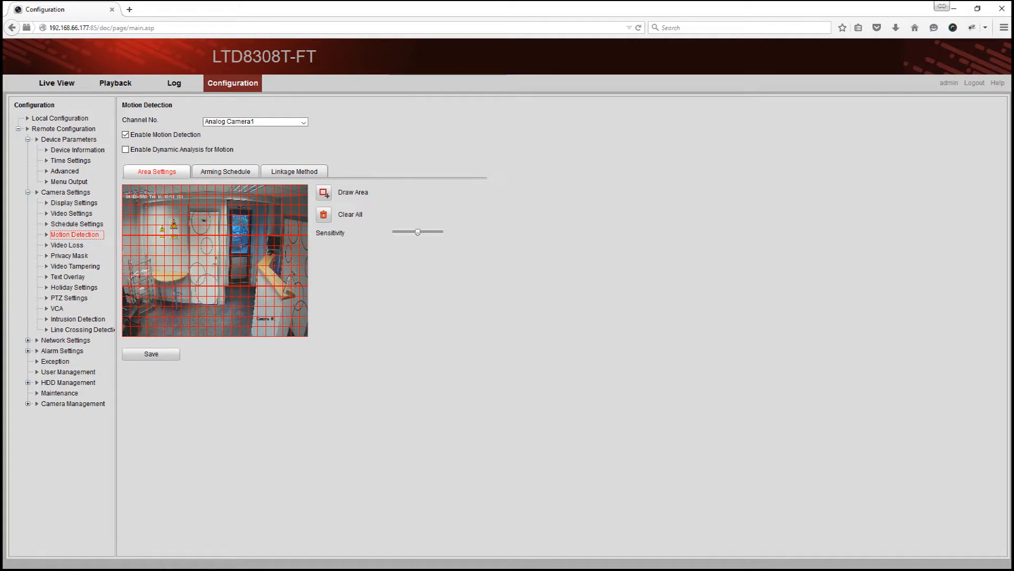
Save Send Email as a motion detection linkage action for Analog Camera1, then untick it and save again.
{"action": "left_click", "coordinate": [294, 171]}
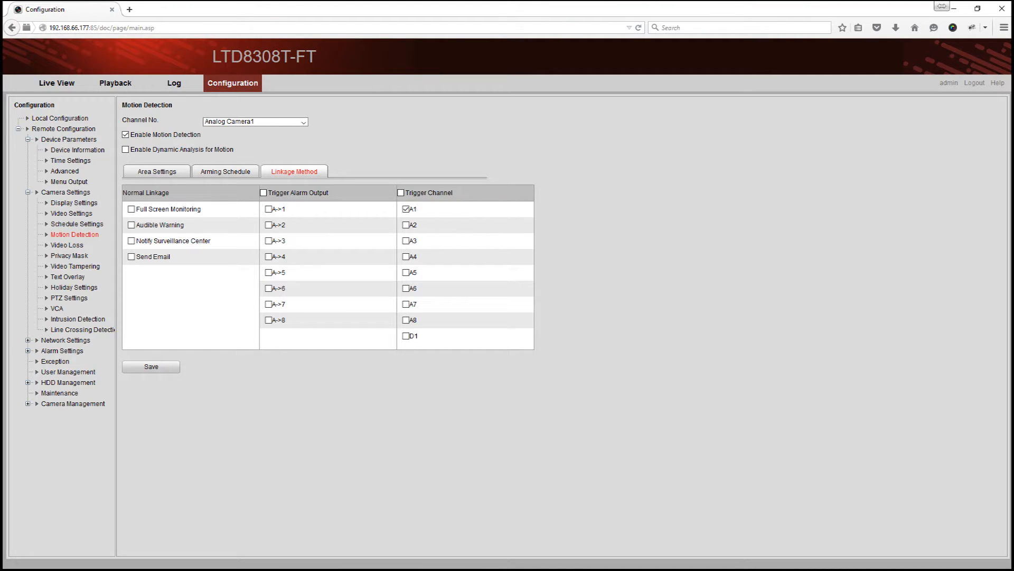
{"action": "left_click", "coordinate": [130, 256]}
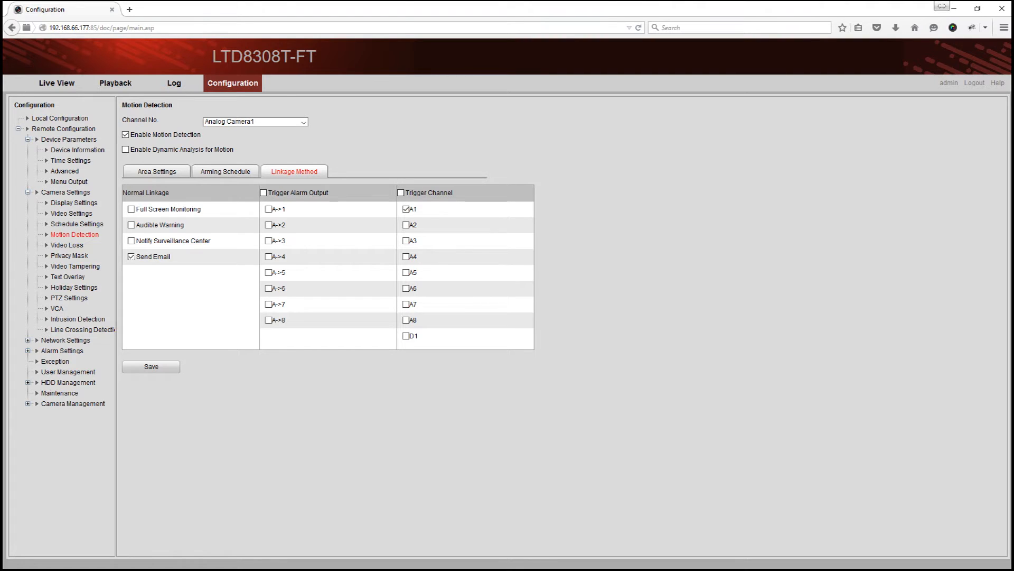
{"action": "left_click", "coordinate": [151, 366]}
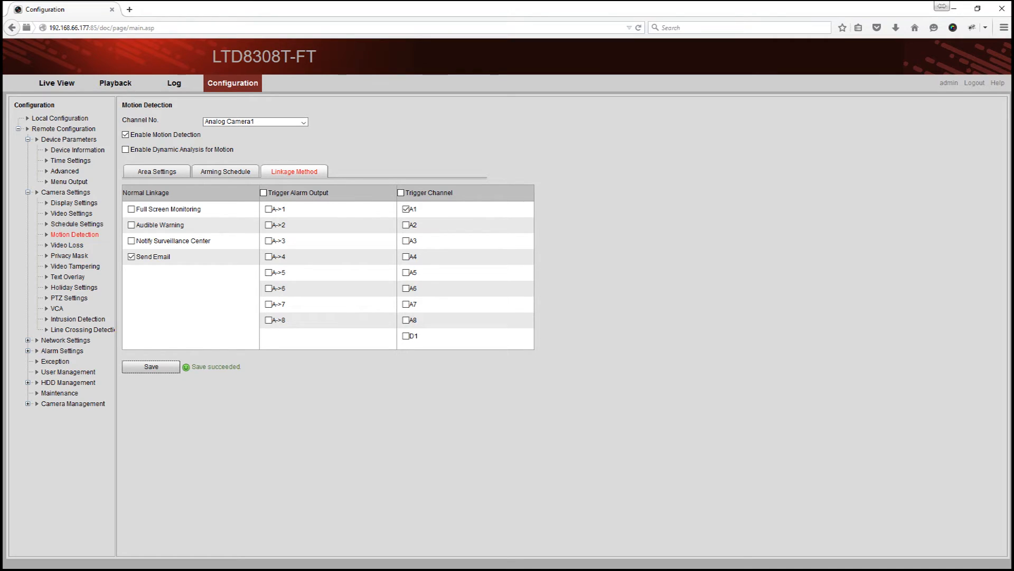
{"action": "left_click", "coordinate": [132, 256]}
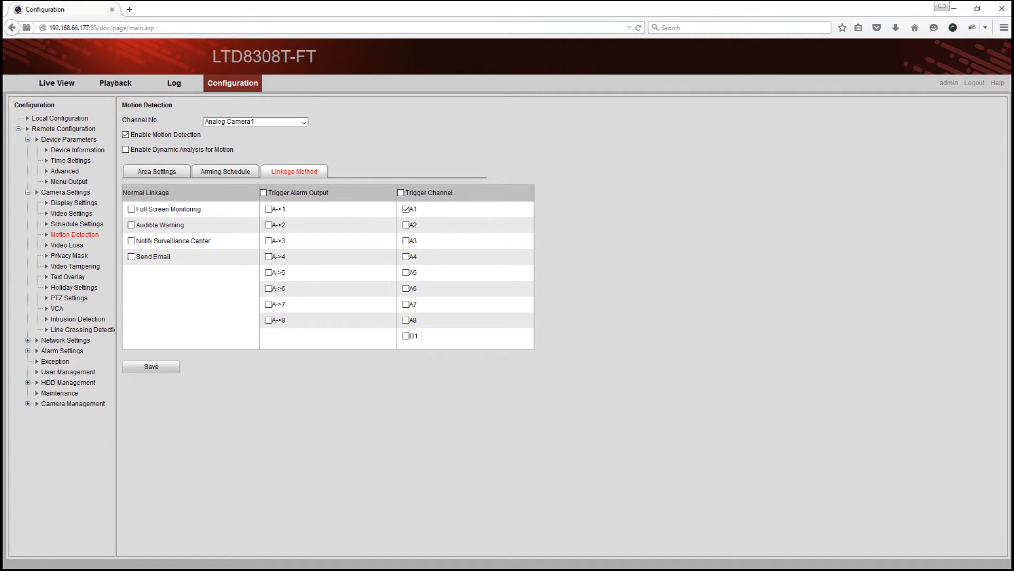
{"action": "left_click", "coordinate": [151, 366]}
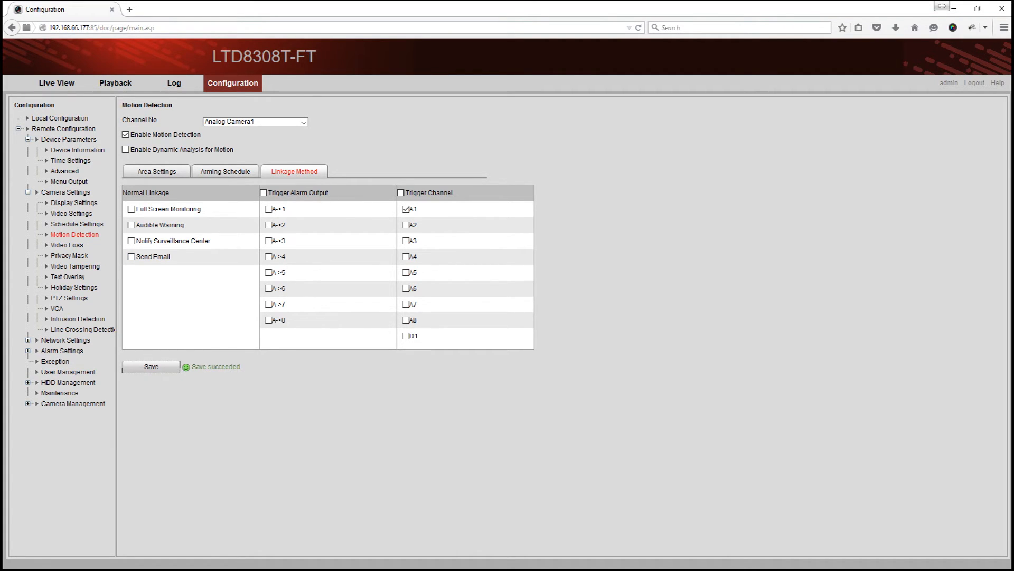